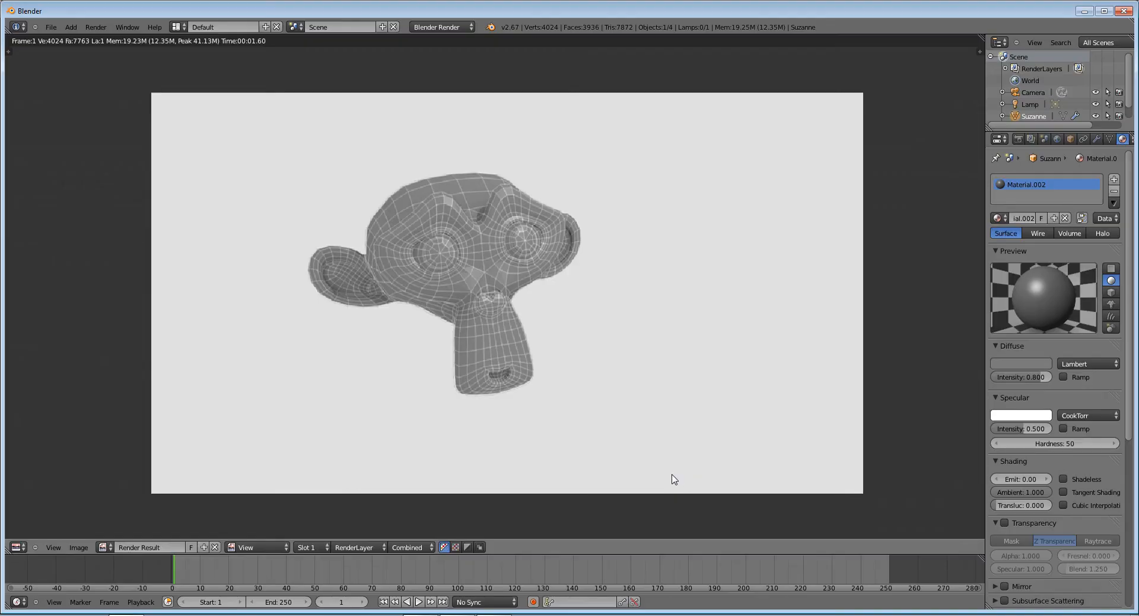
mouse_move(617, 226)
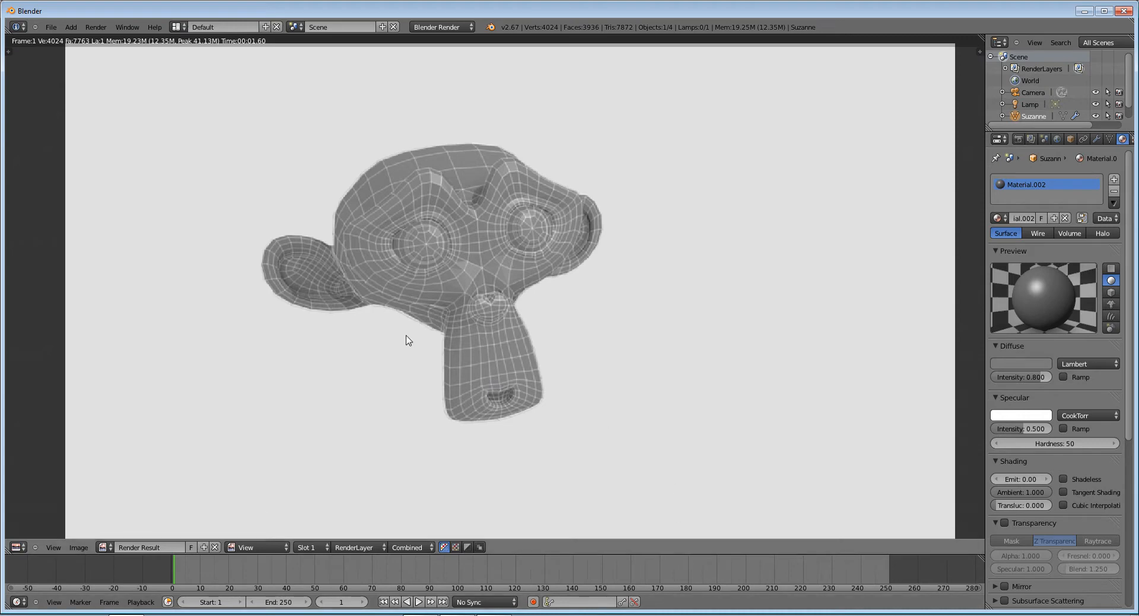
mouse_move(457, 322)
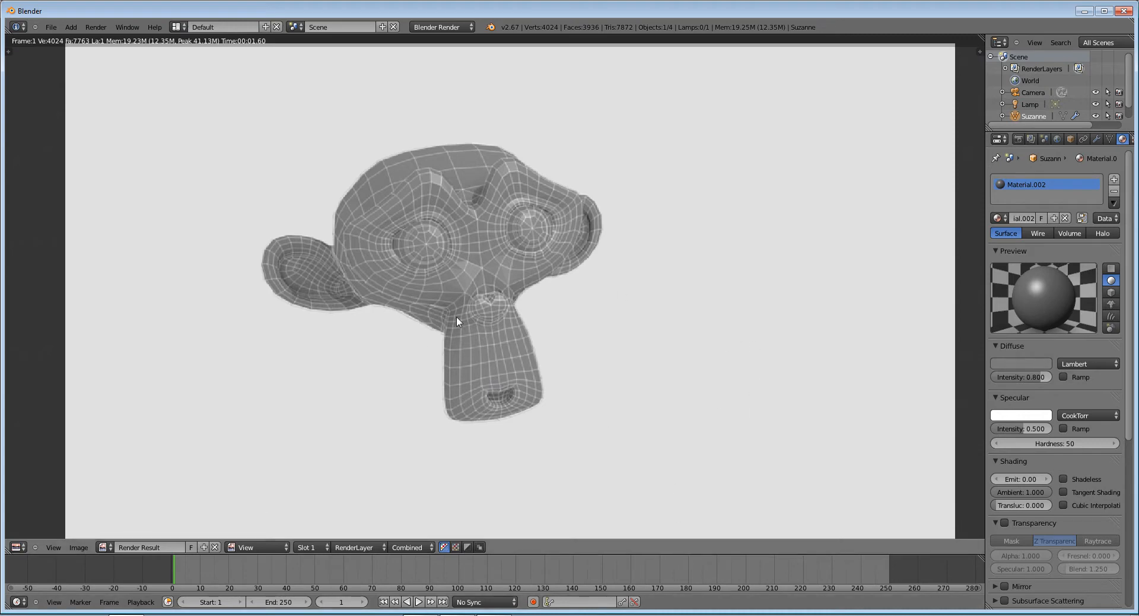
mouse_move(437, 270)
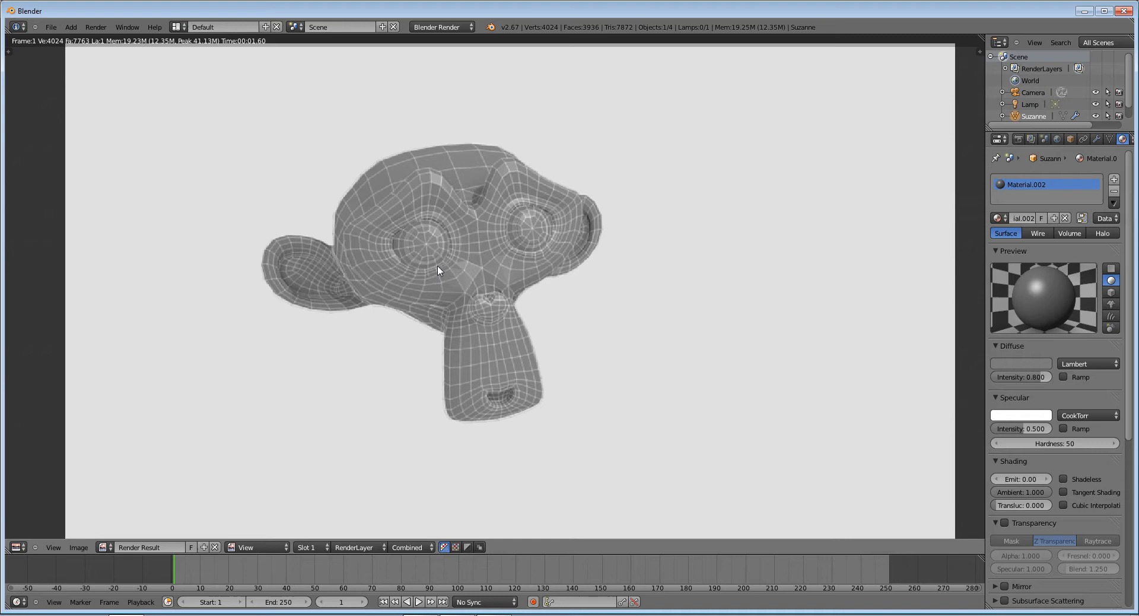
mouse_move(203, 81)
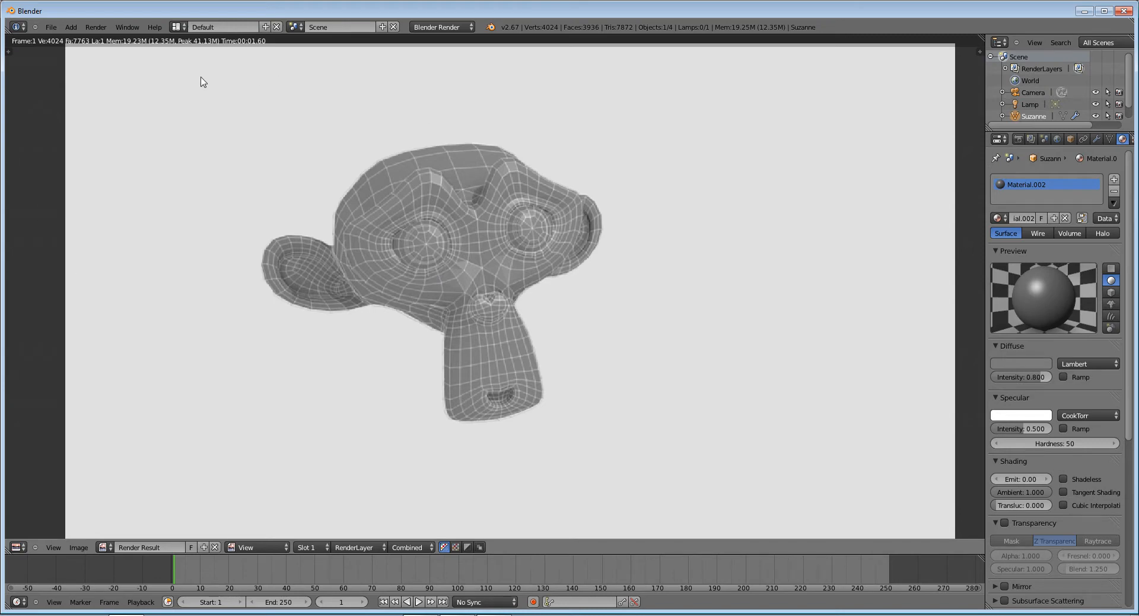
mouse_move(285, 57)
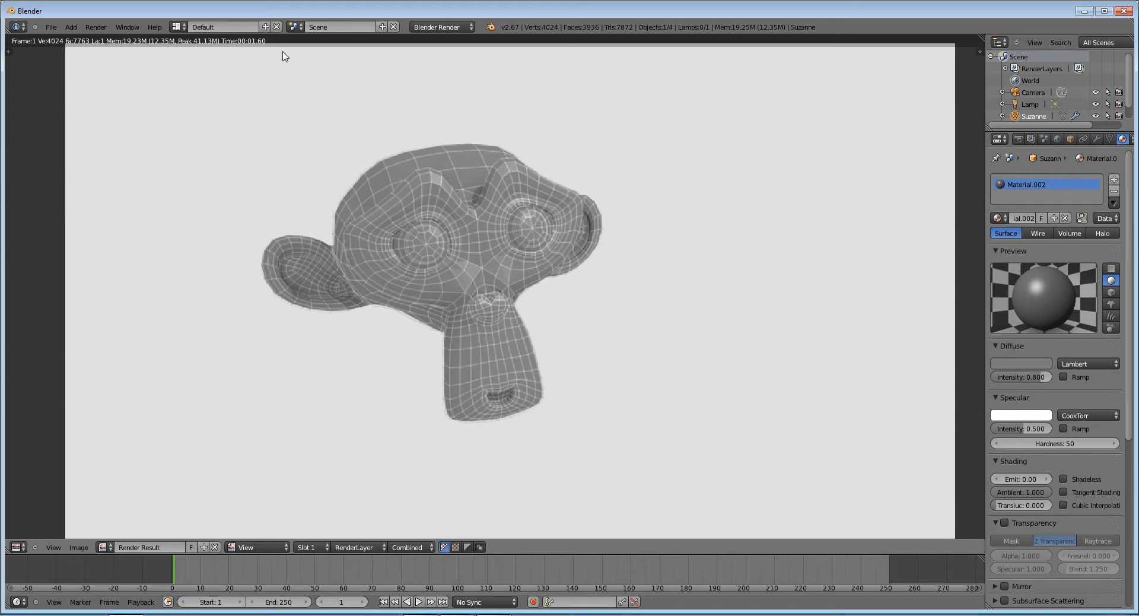
Reload the default start-up scene and delete its default cube.
click(51, 26)
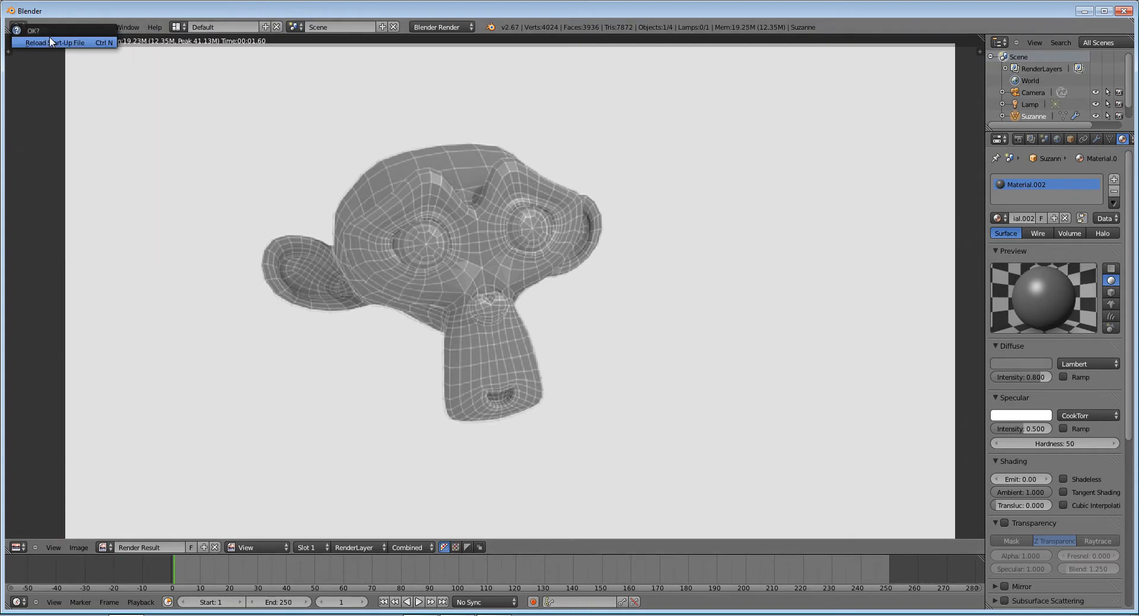
click(33, 30)
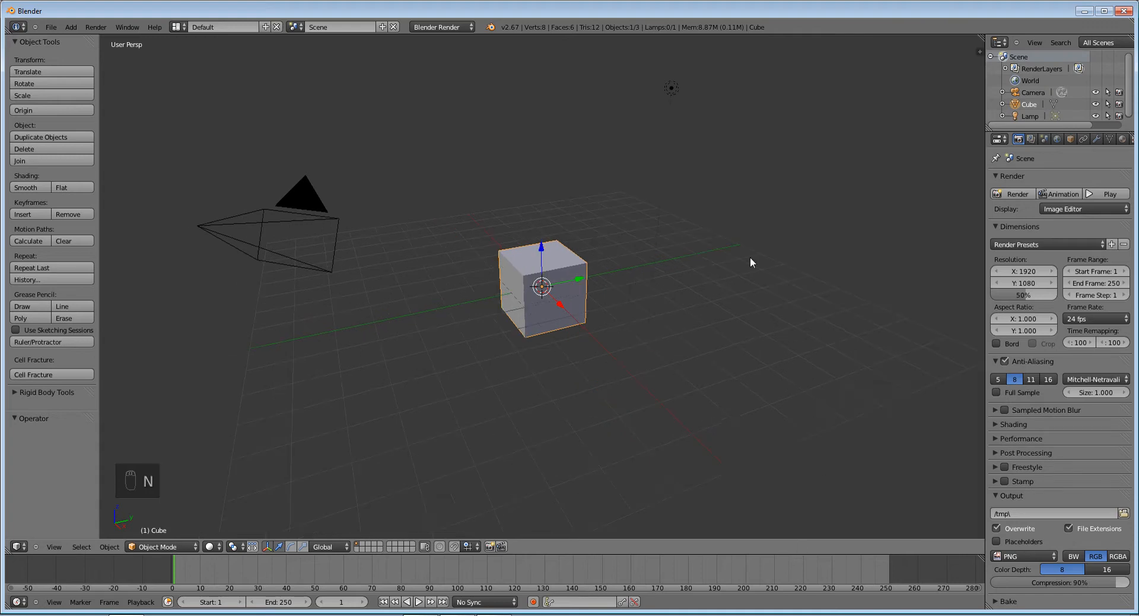
drag(752, 262, 566, 314)
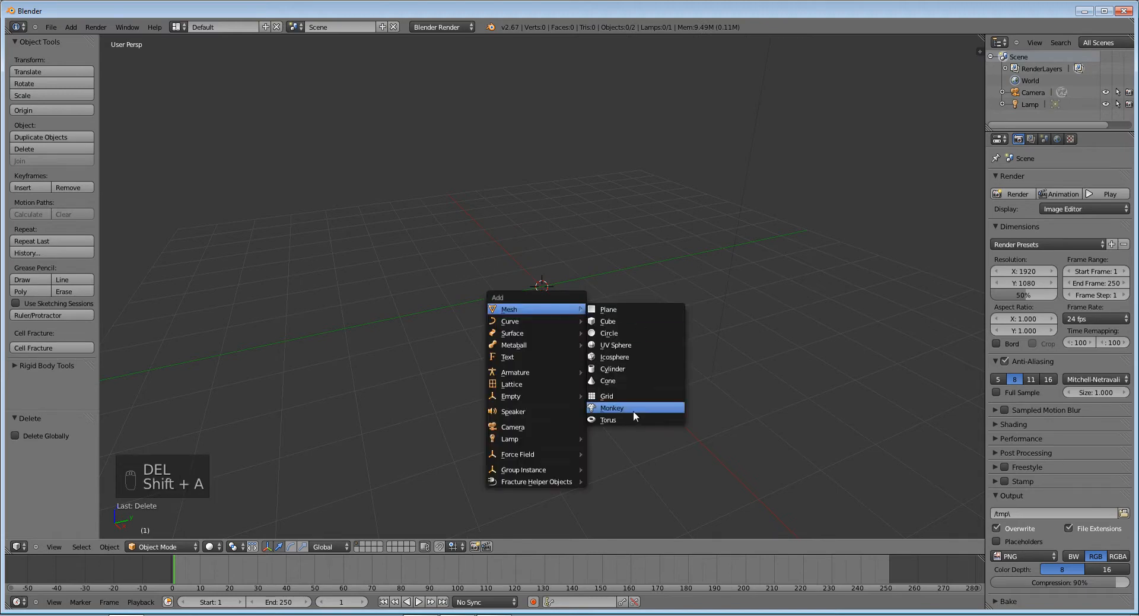
Add a Monkey mesh and orbit around Suzanne from several angles.
click(611, 408)
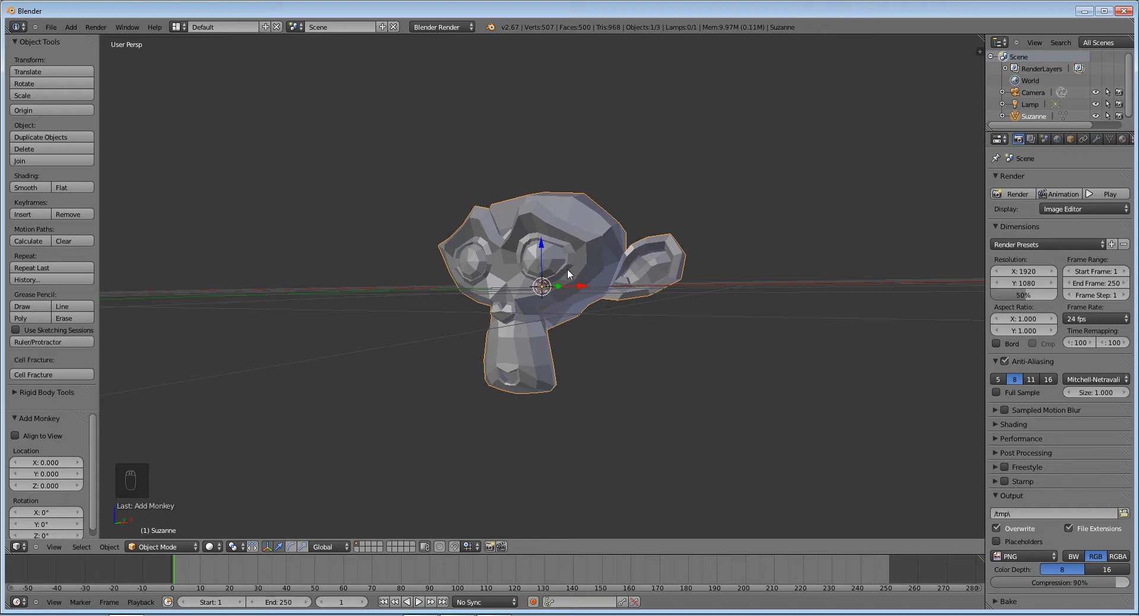
drag(567, 273, 729, 242)
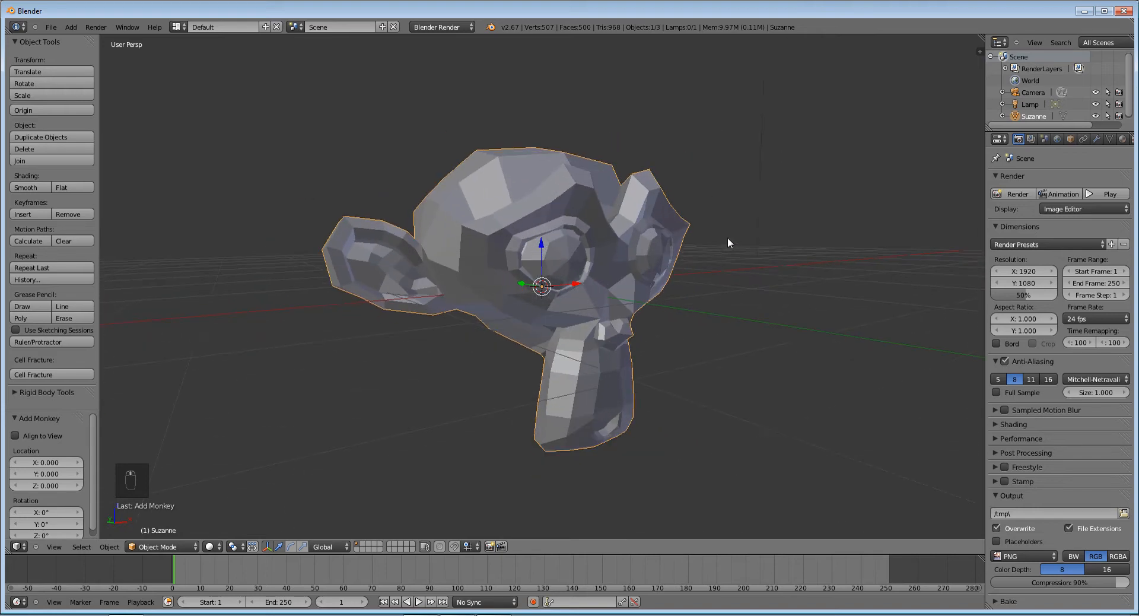
drag(729, 242, 499, 254)
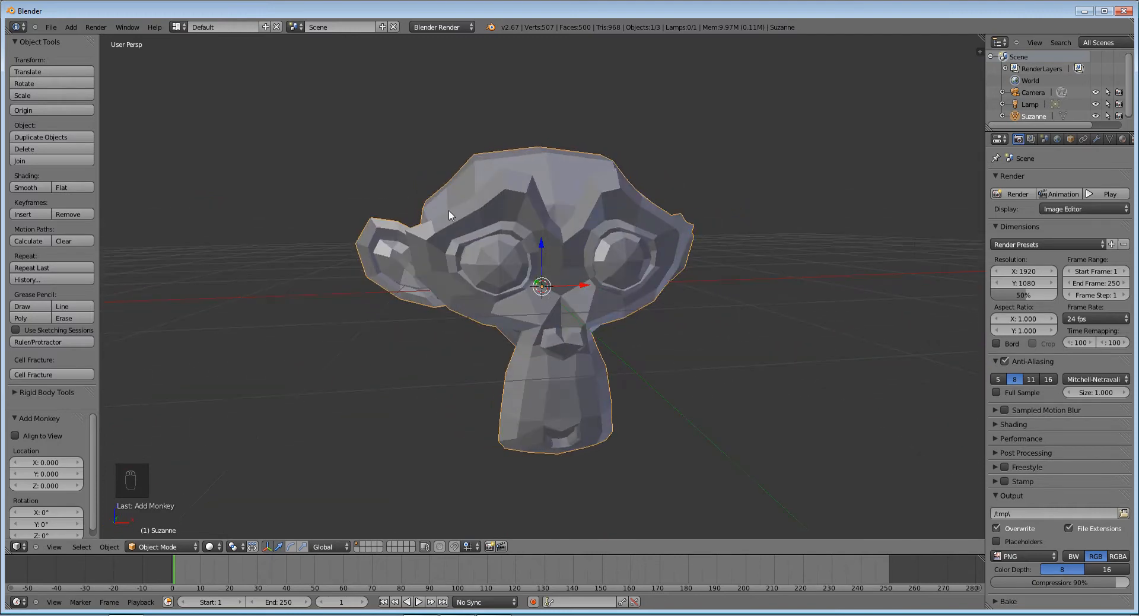
mouse_move(492, 222)
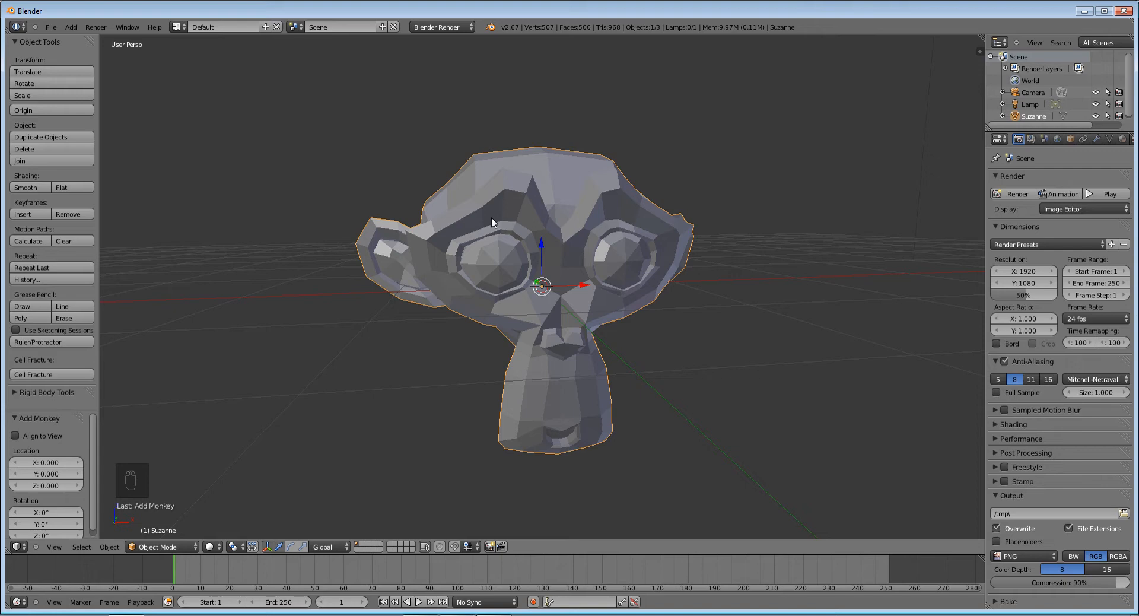
mouse_move(608, 204)
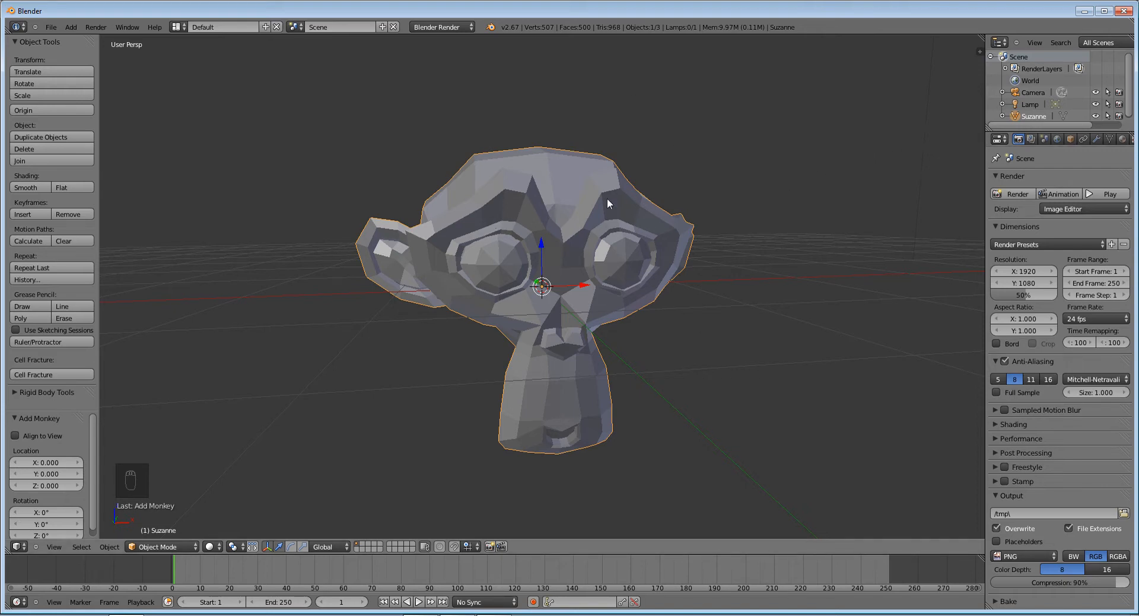
mouse_move(810, 198)
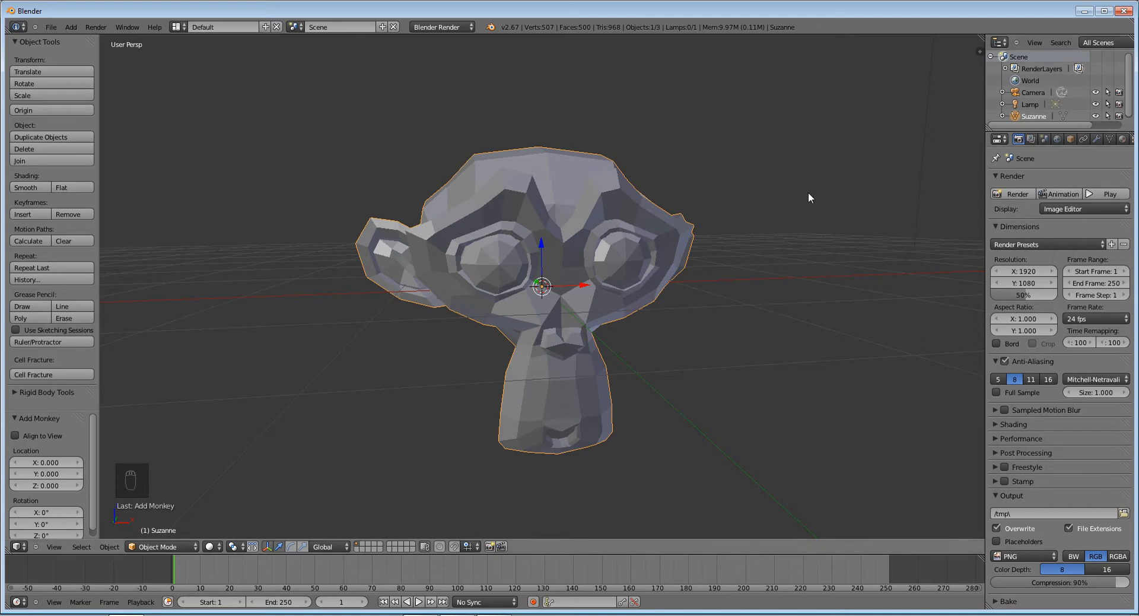
mouse_move(482, 283)
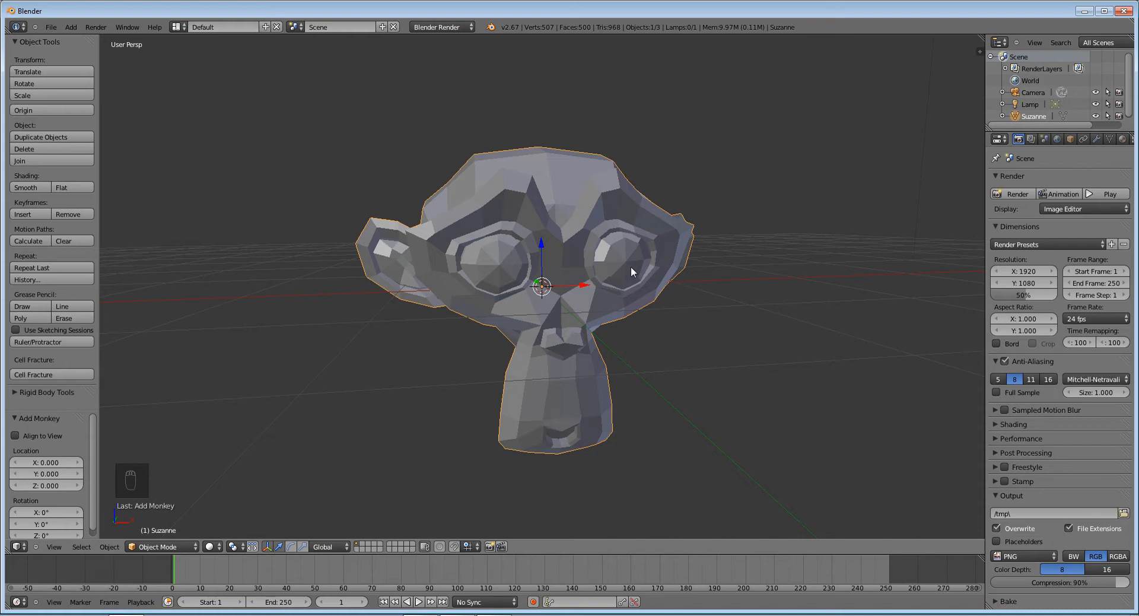
mouse_move(617, 232)
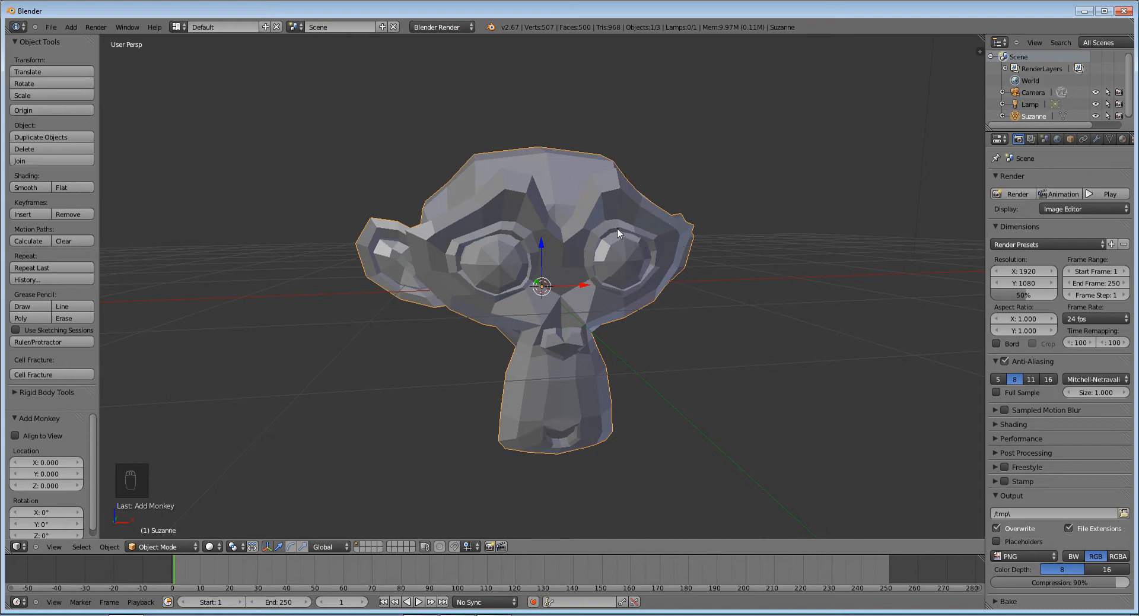
mouse_move(851, 167)
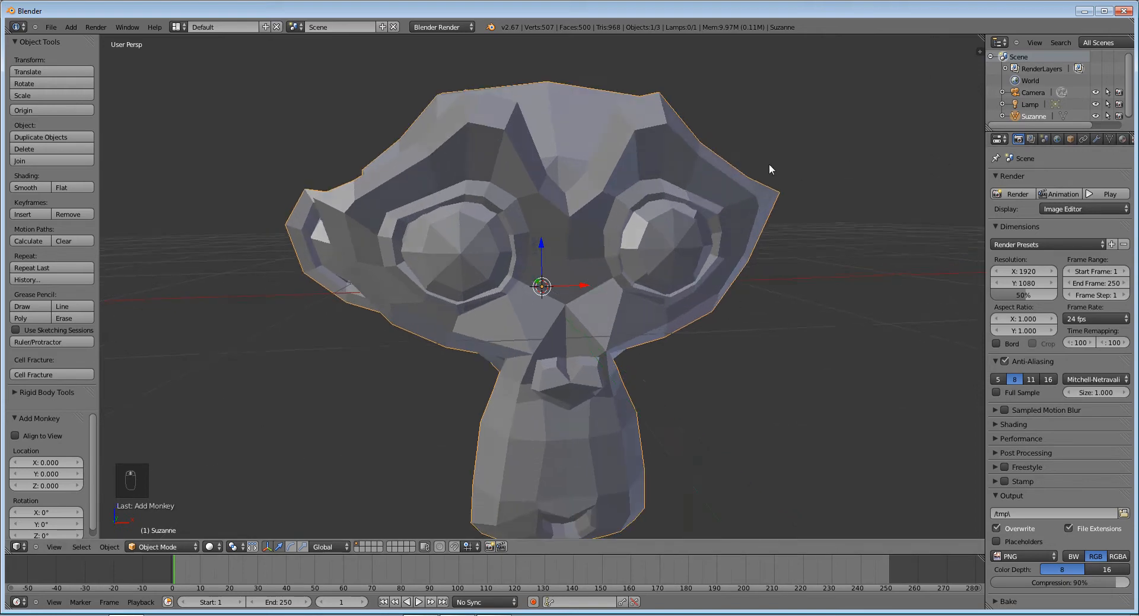
drag(770, 169, 703, 177)
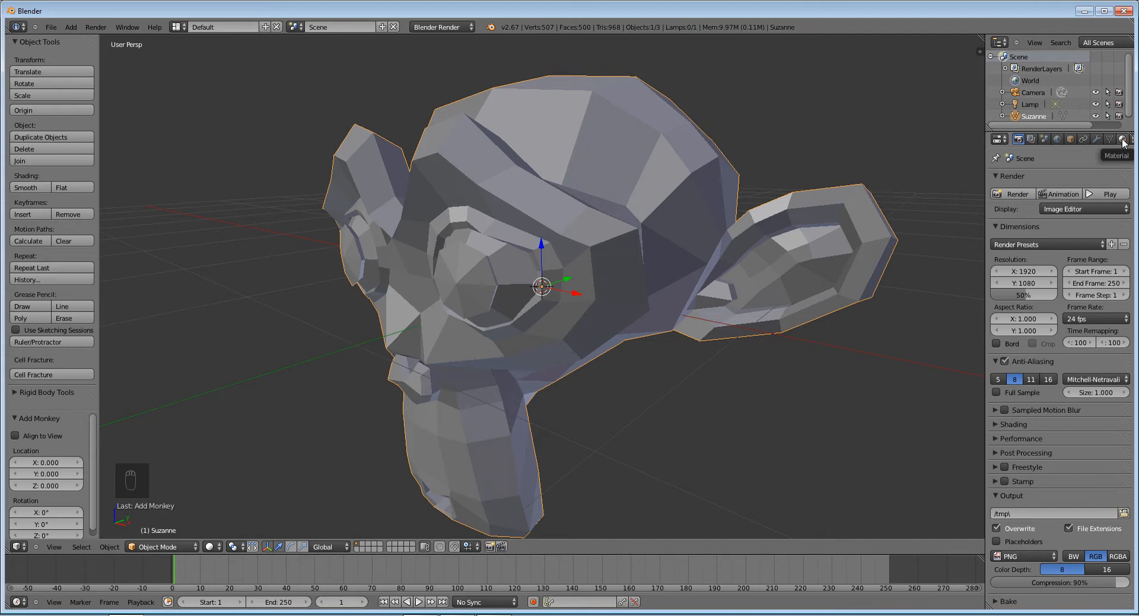
Create a surface material on Suzanne, then remove its material slot.
click(1122, 139)
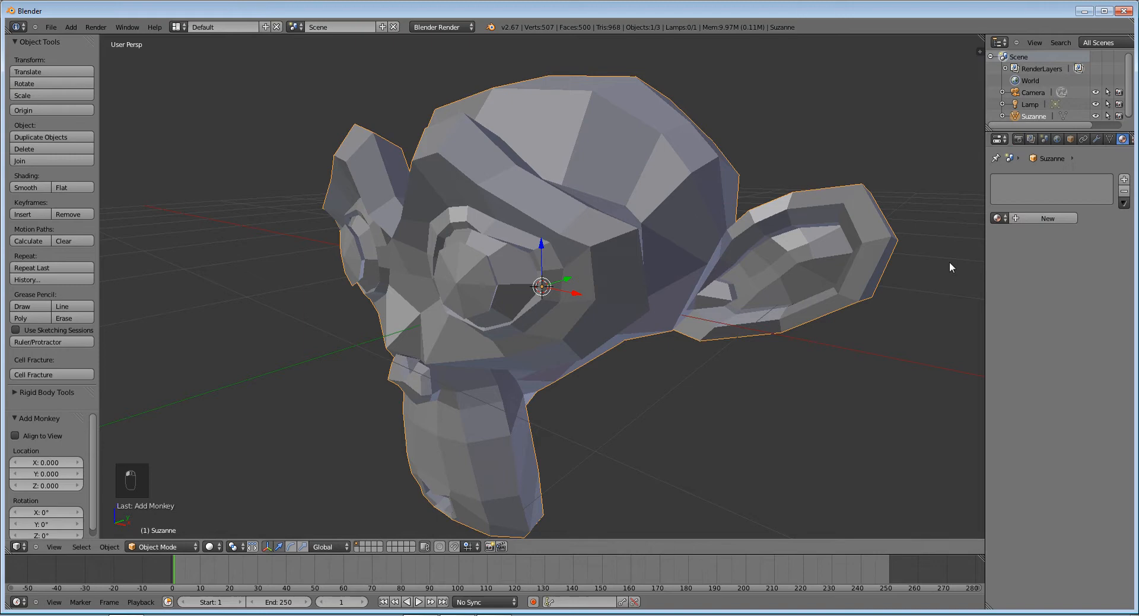
click(1048, 217)
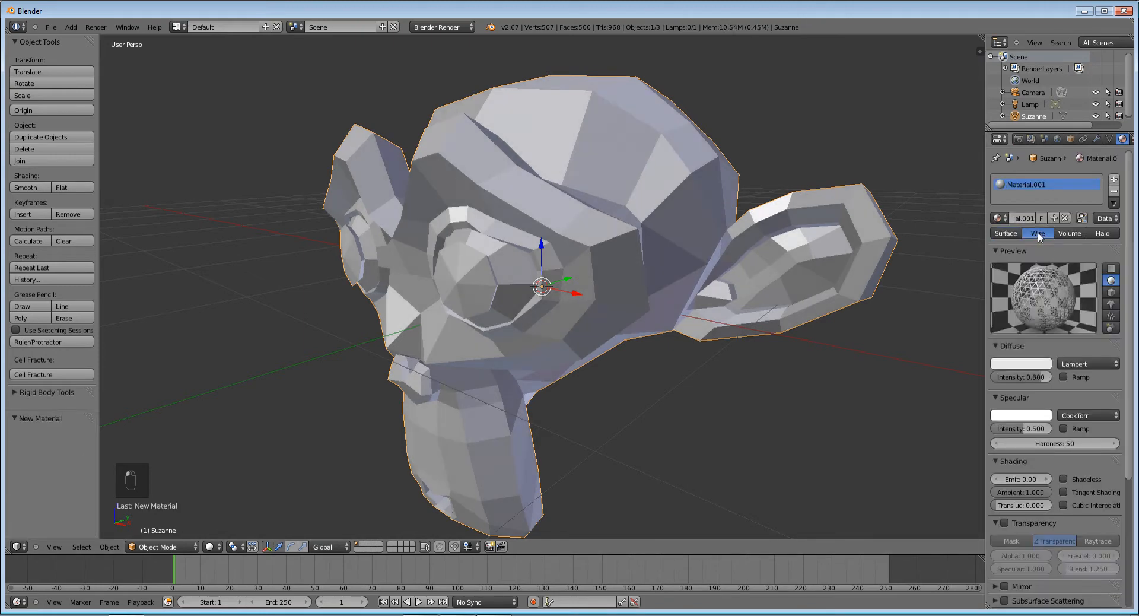
click(1005, 233)
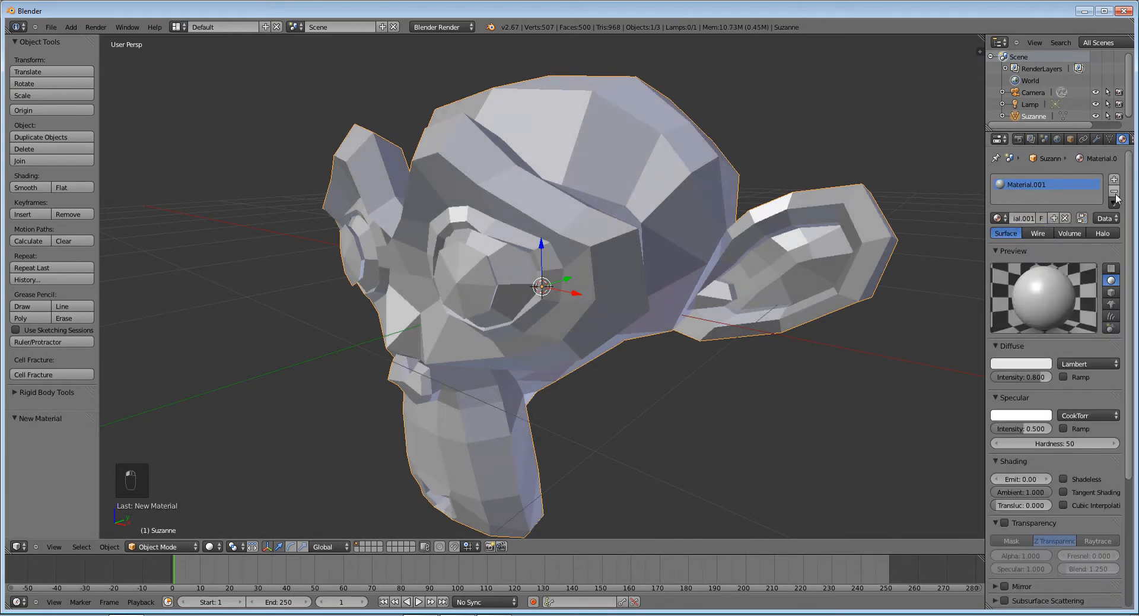
click(1113, 195)
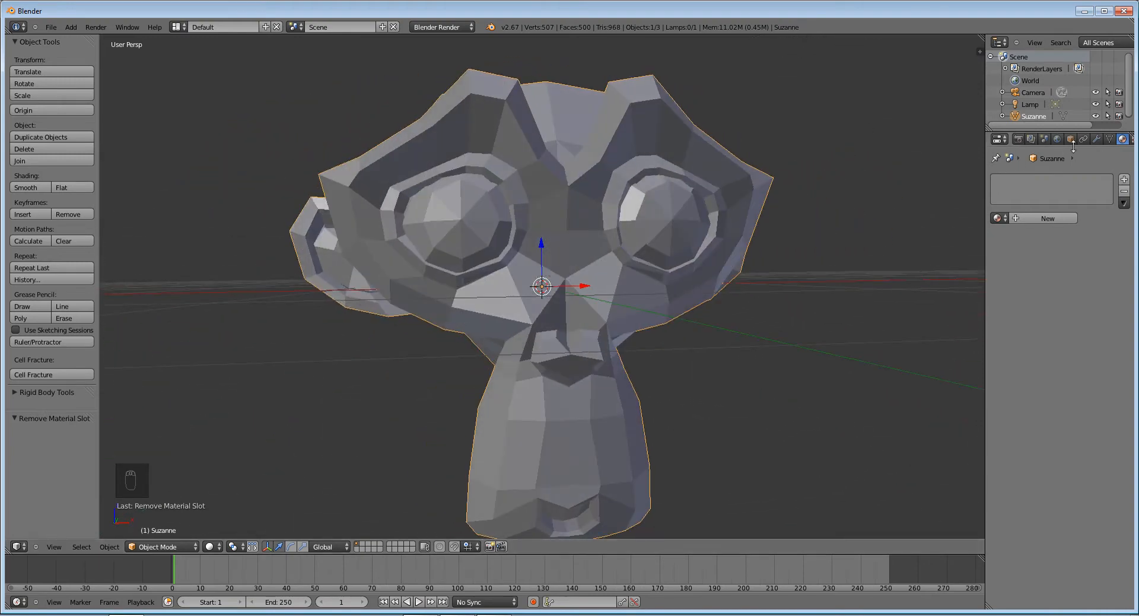
Add a Subdivision Surface modifier with render level 1 and smooth Suzanne's shading.
click(1094, 139)
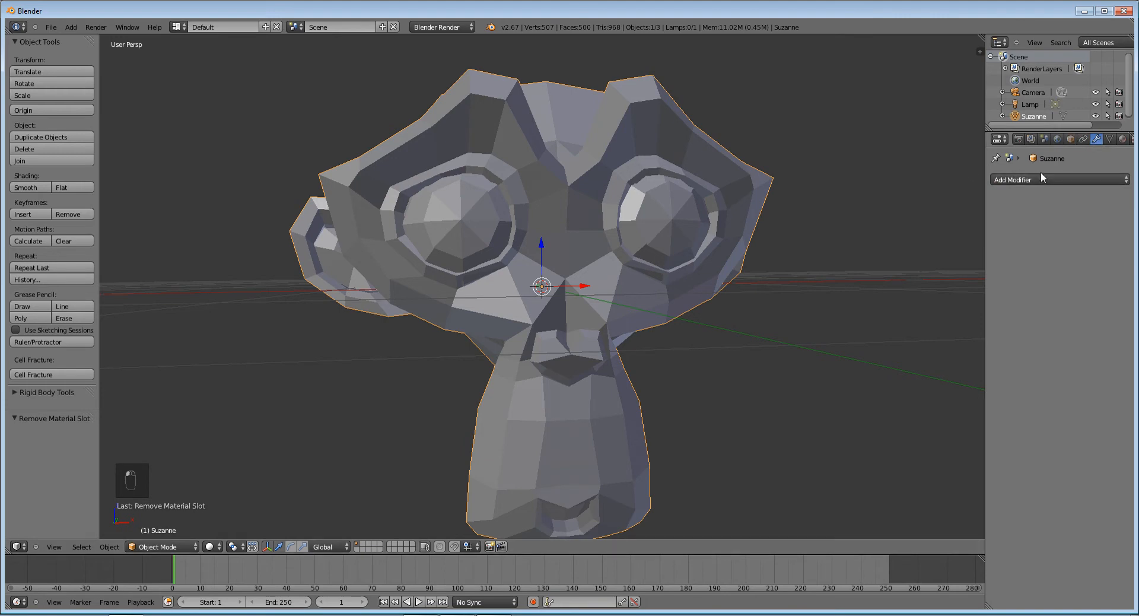
click(1054, 179)
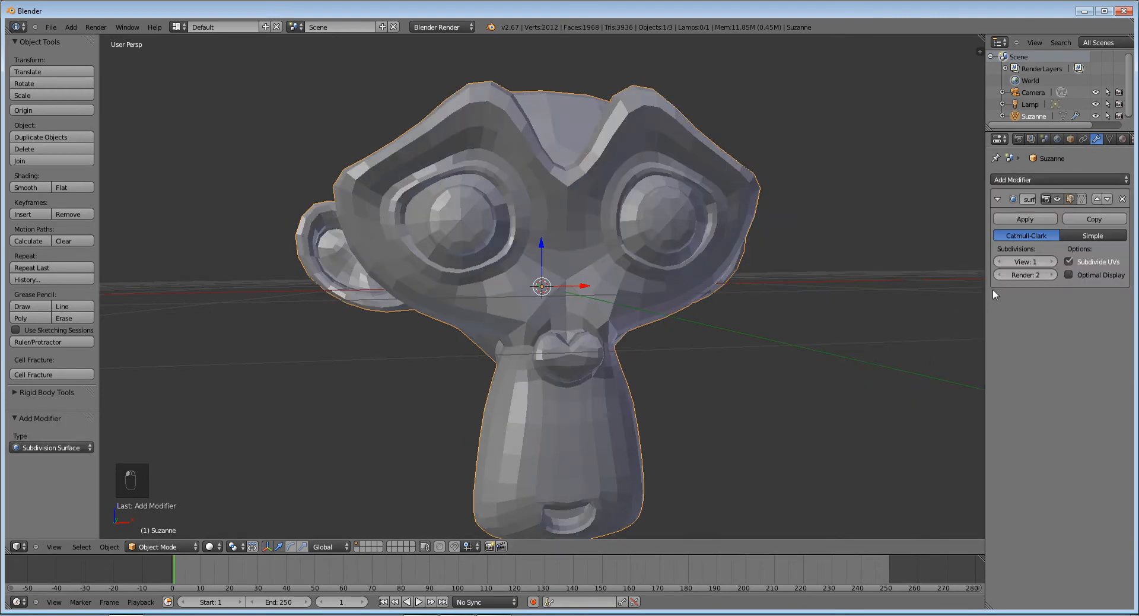
click(1001, 275)
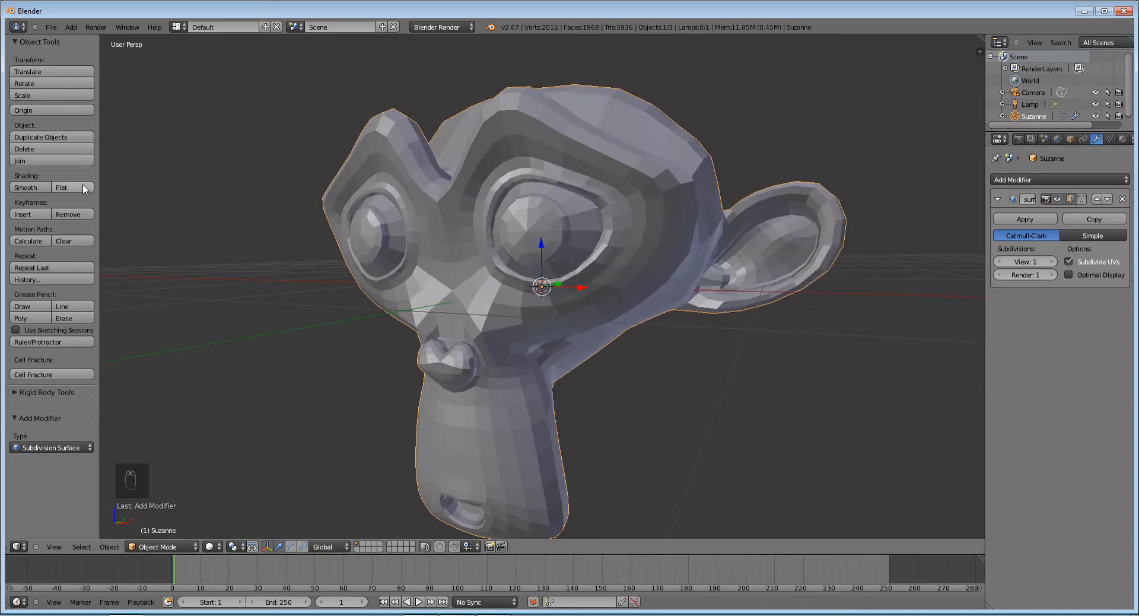
click(26, 188)
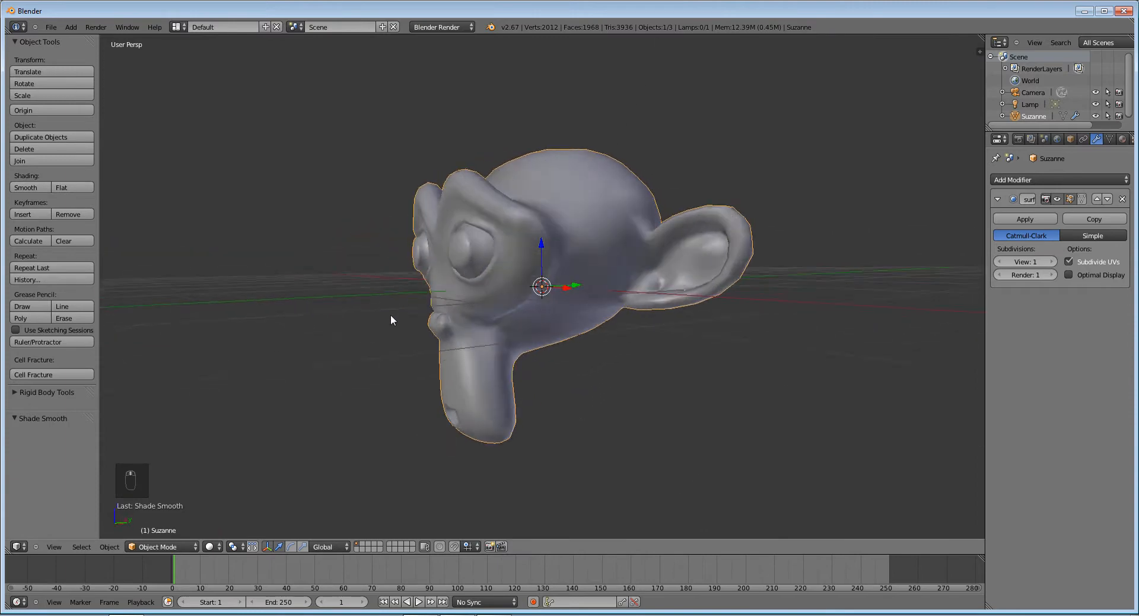
drag(393, 320, 581, 305)
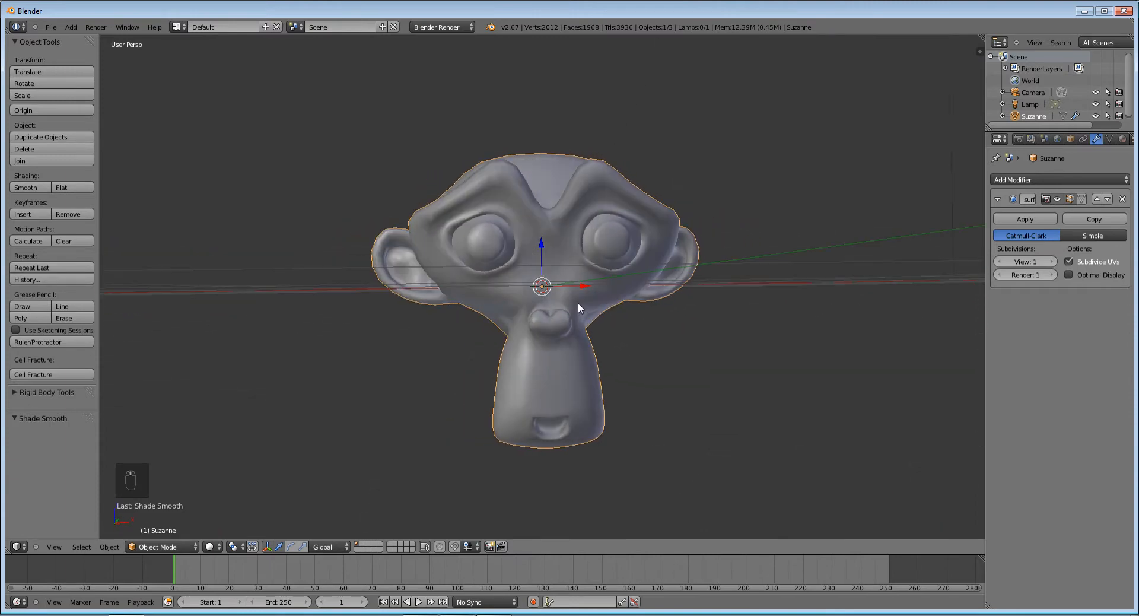
Duplicate Suzanne in place as Suzanne.001 and scale the copy slightly larger.
key(shift+d)
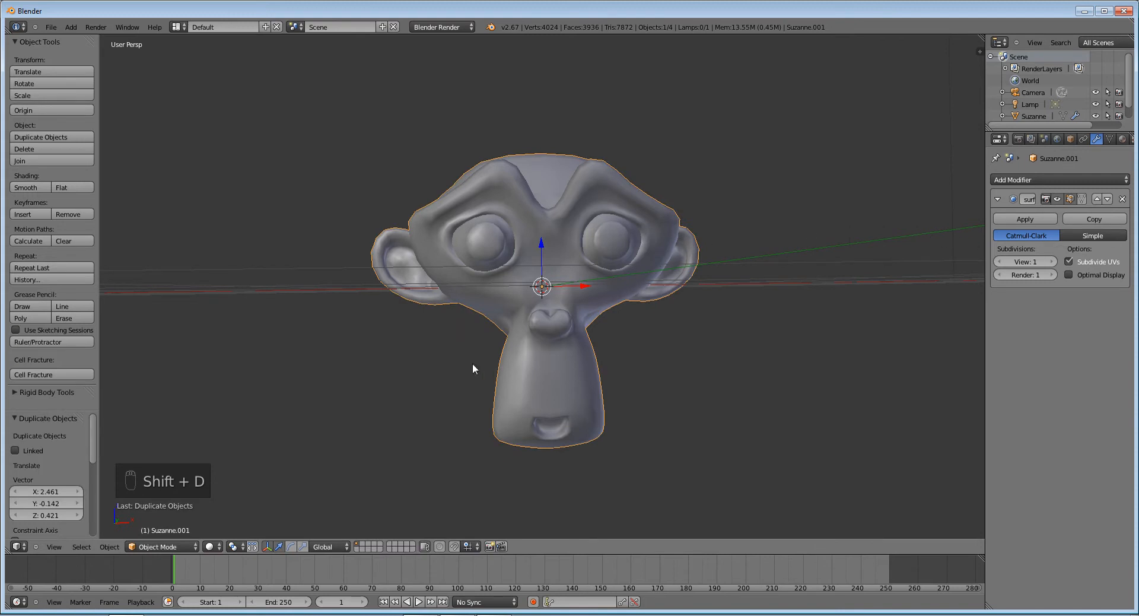
mouse_move(513, 379)
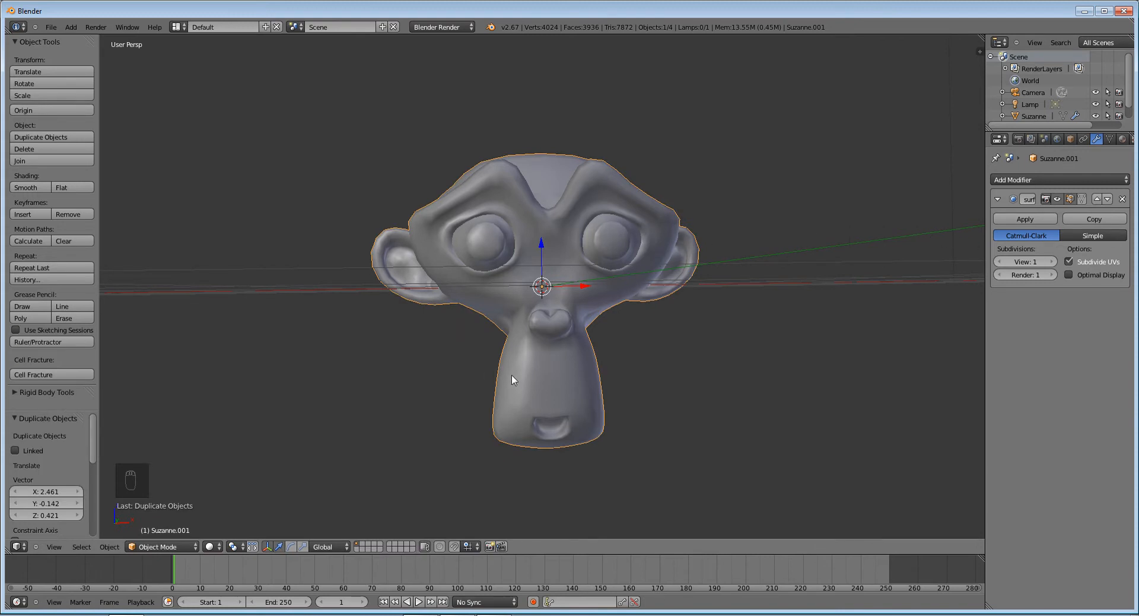
mouse_move(614, 378)
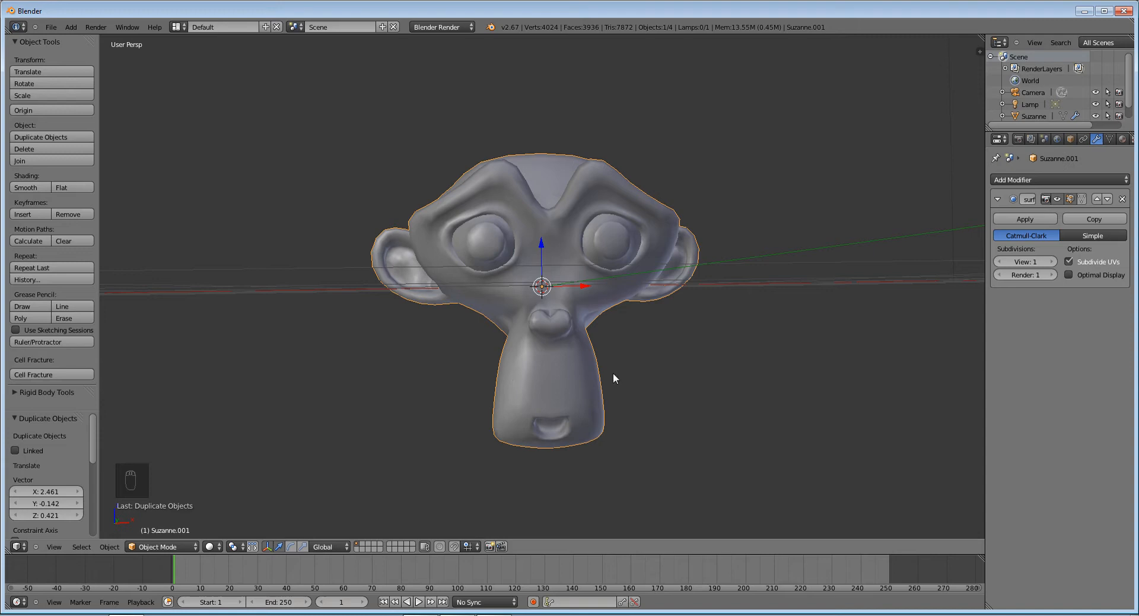
key(s)
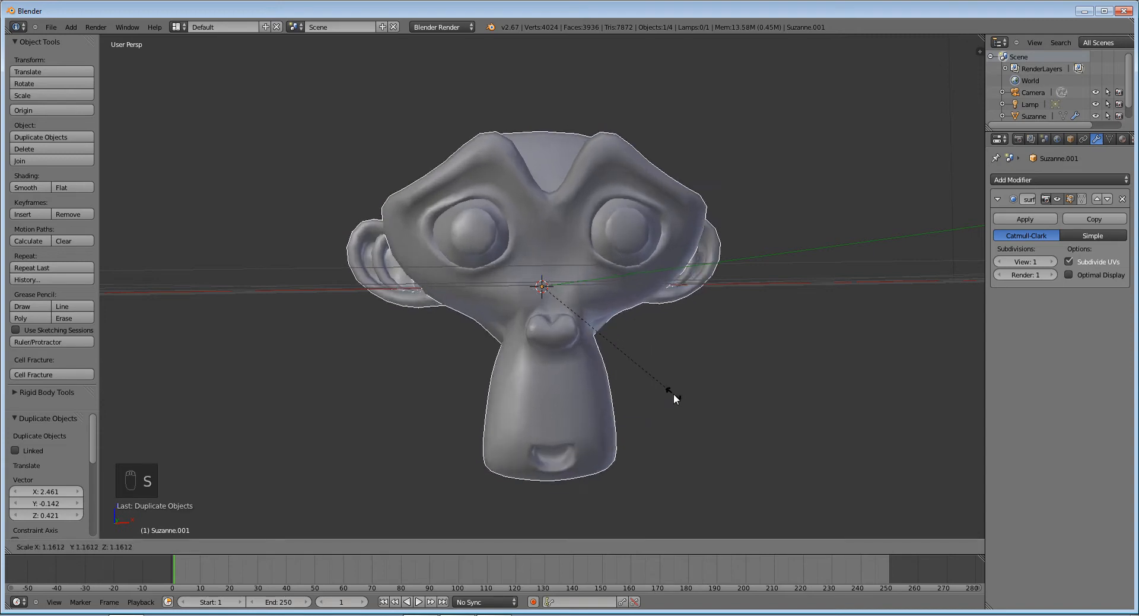
mouse_move(658, 382)
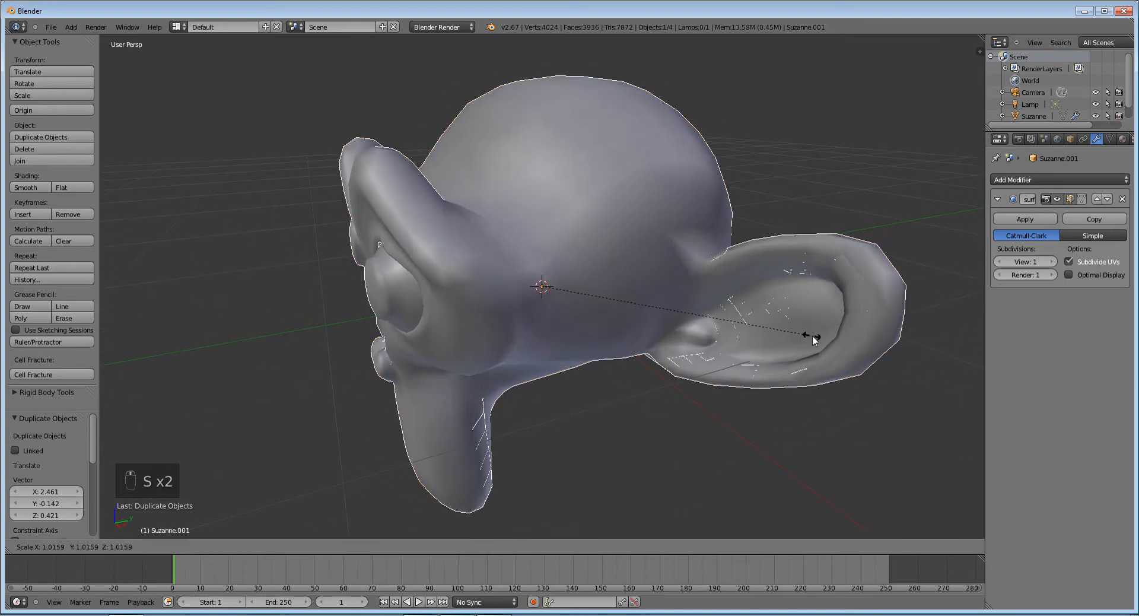
mouse_move(443, 116)
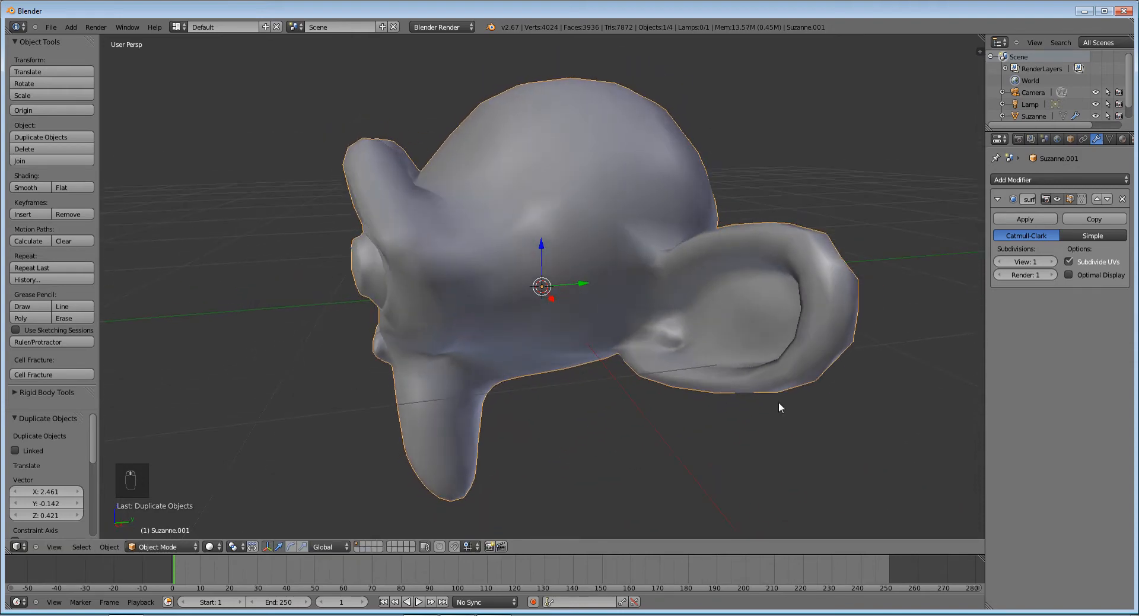
key(s)
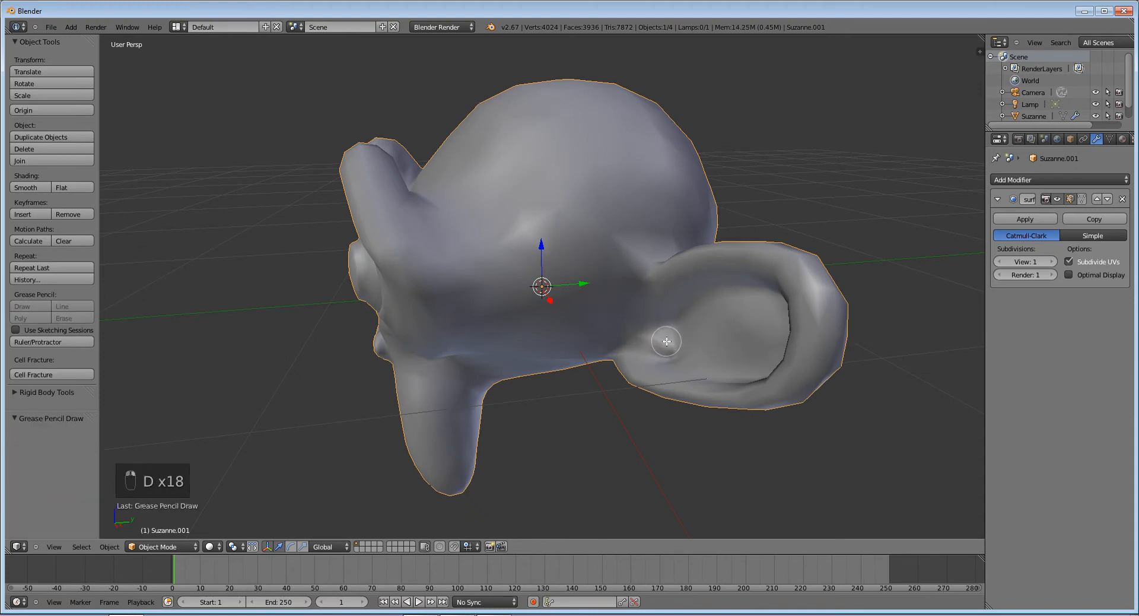
Shrink/fatten the duplicate's mesh slightly along its normals in Edit Mode.
key(Tab)
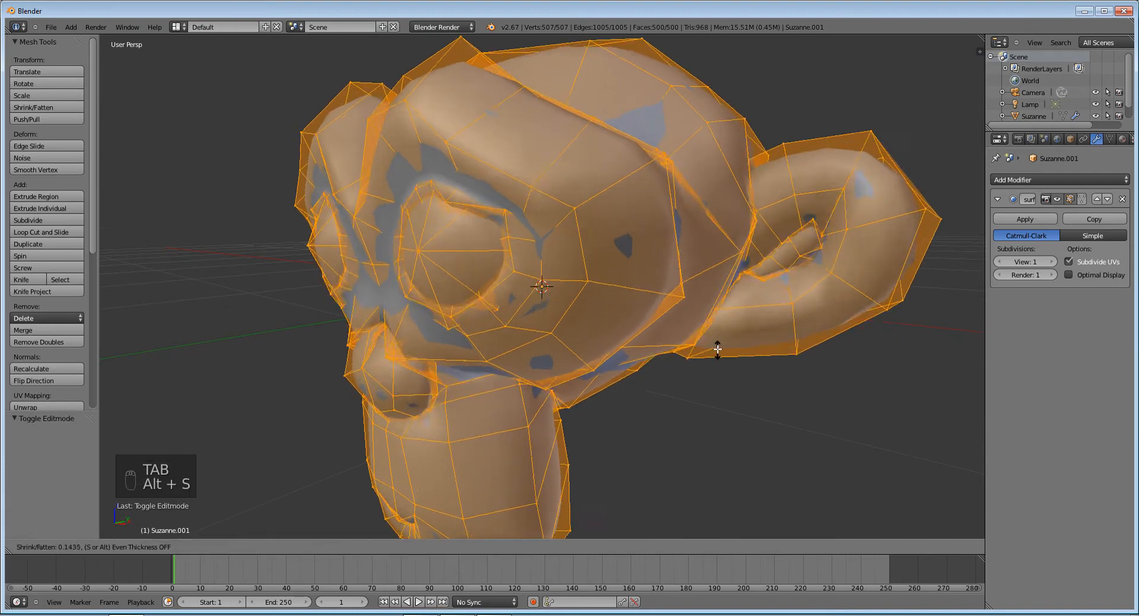
mouse_move(753, 344)
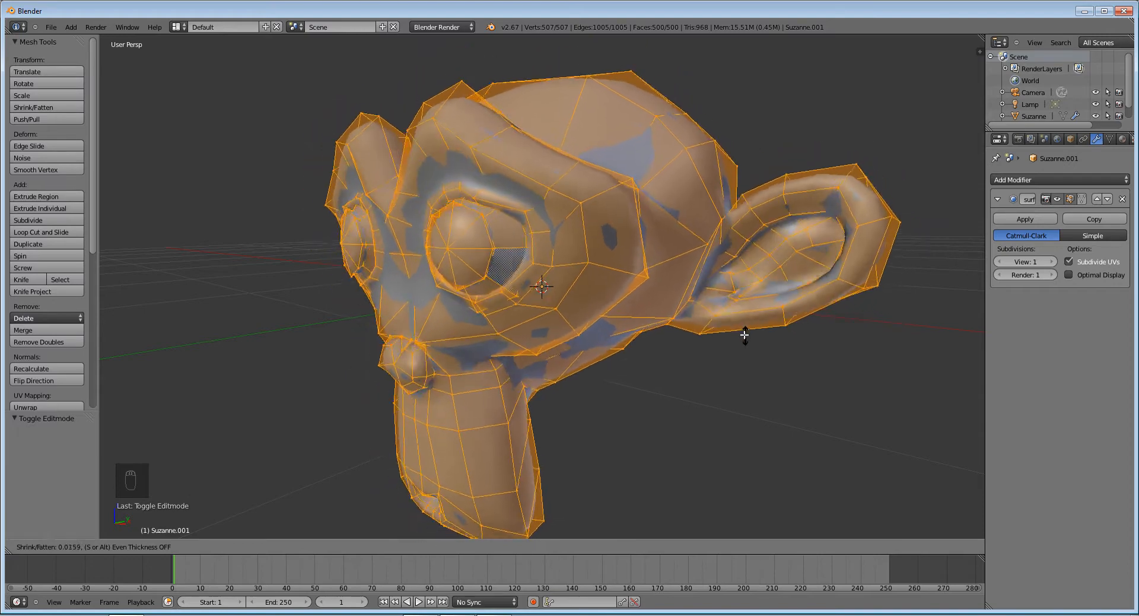
mouse_move(750, 342)
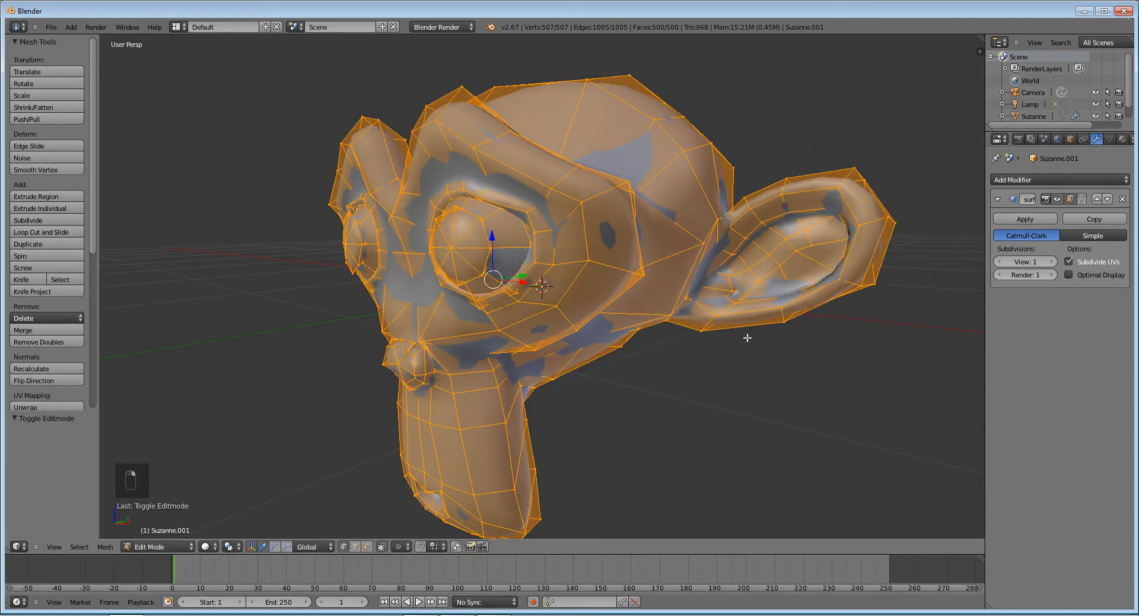
key(alt+s)
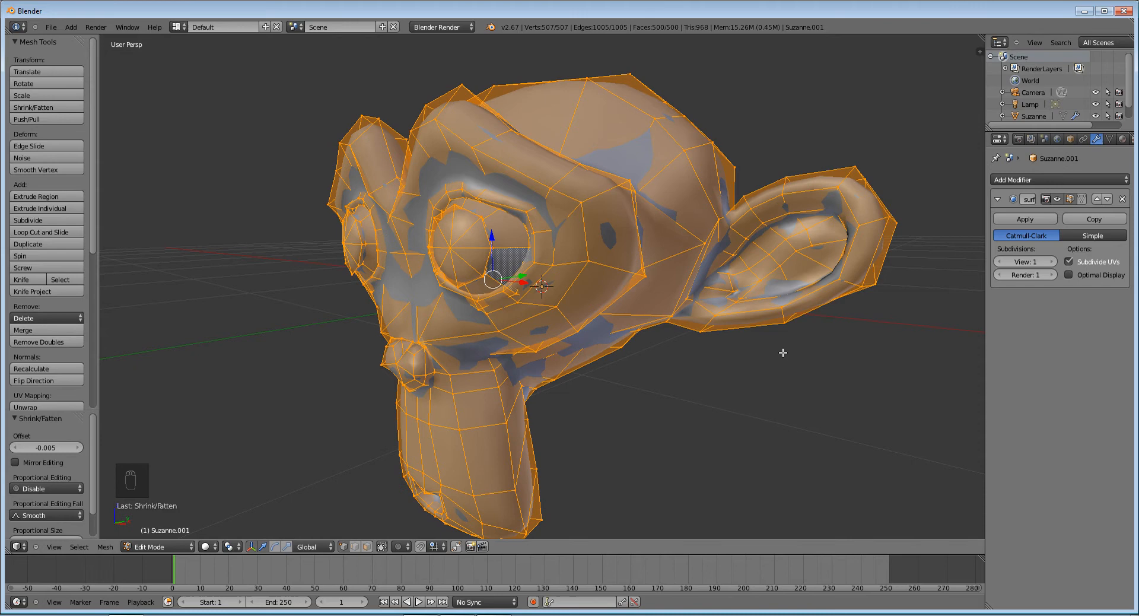
key(Tab)
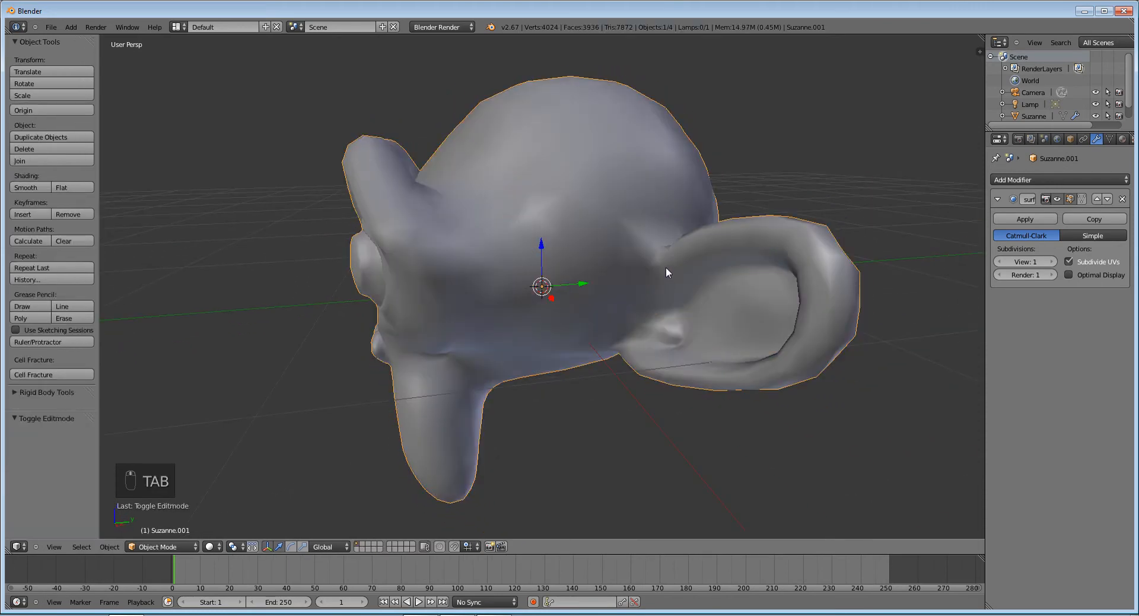
Change Suzanne.001's display type from Textured to Wire.
click(1070, 139)
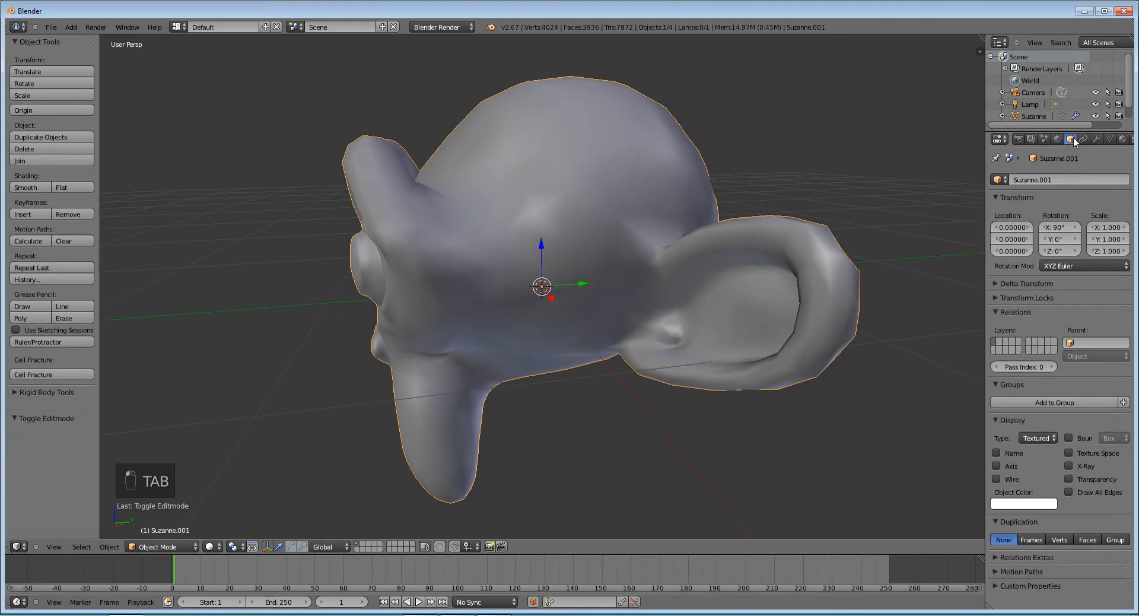
click(1038, 438)
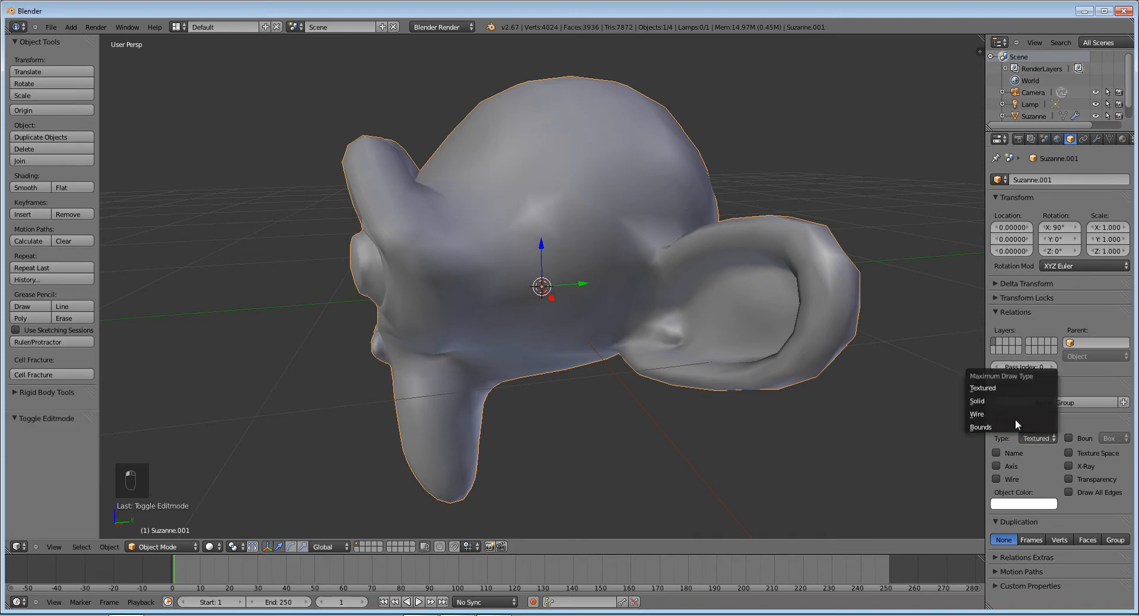
click(977, 413)
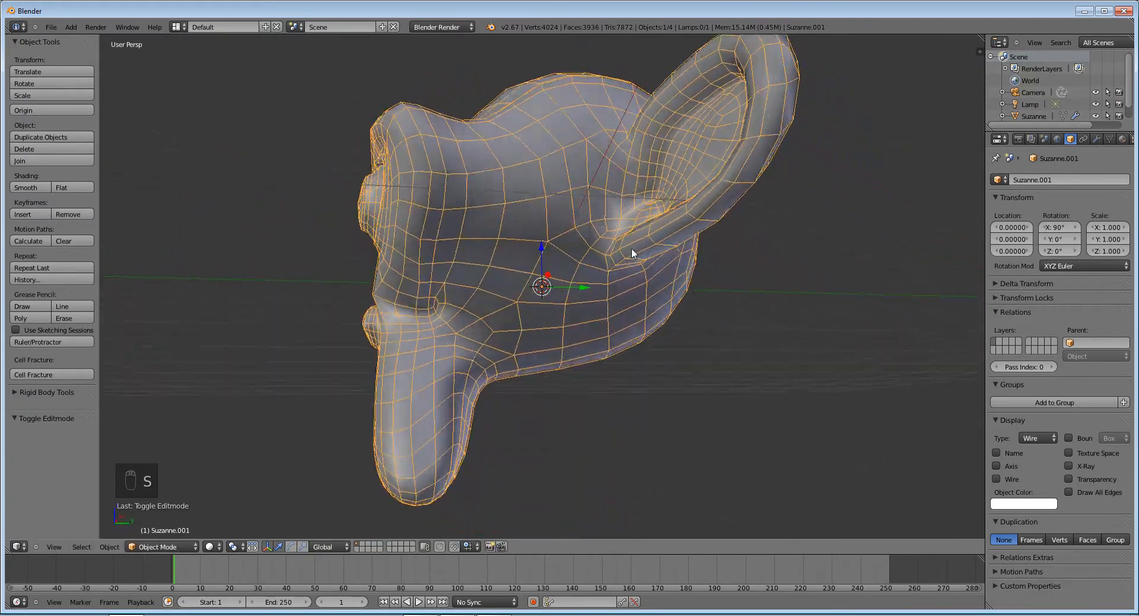
drag(632, 253, 472, 263)
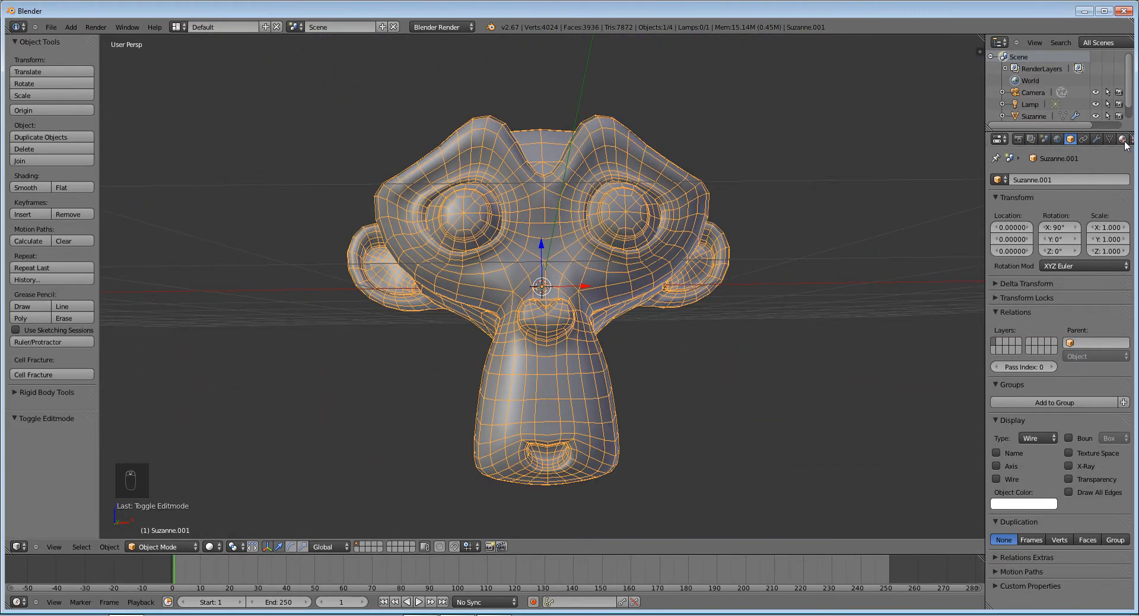
Rename the duplicate 'Suzanne_wire' and give it a new Wire-type material in dark grey.
click(1123, 139)
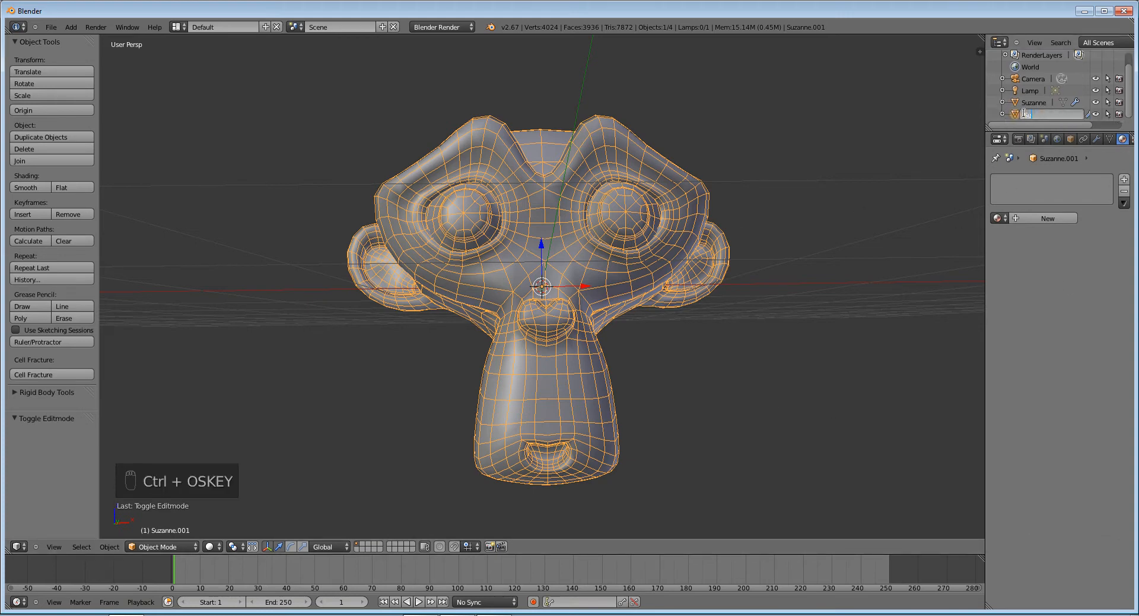
text(Suzanne_wire)
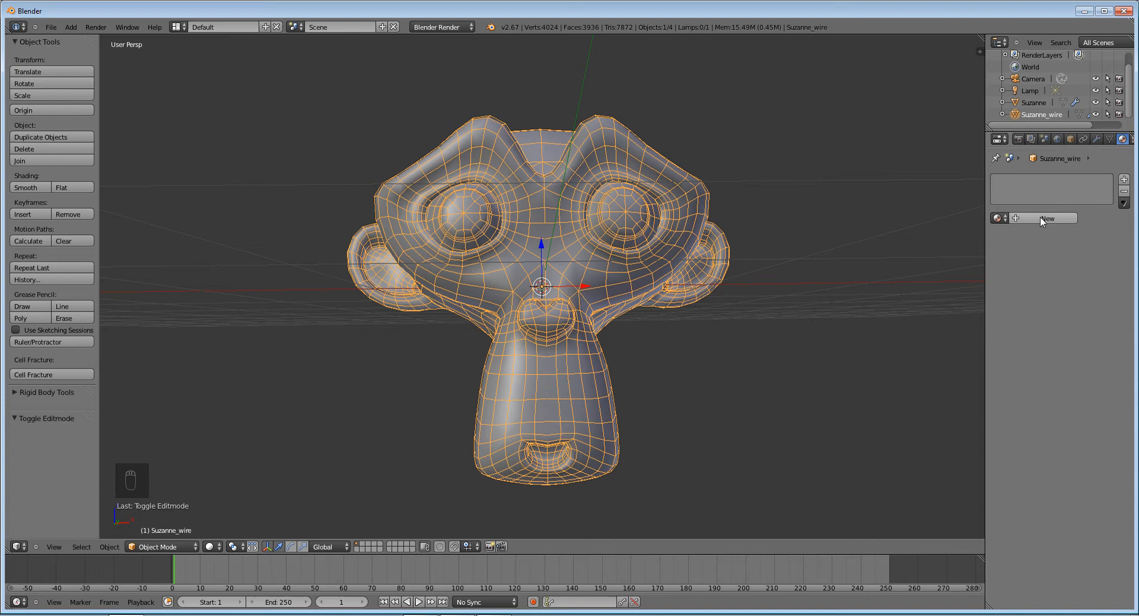
click(1044, 218)
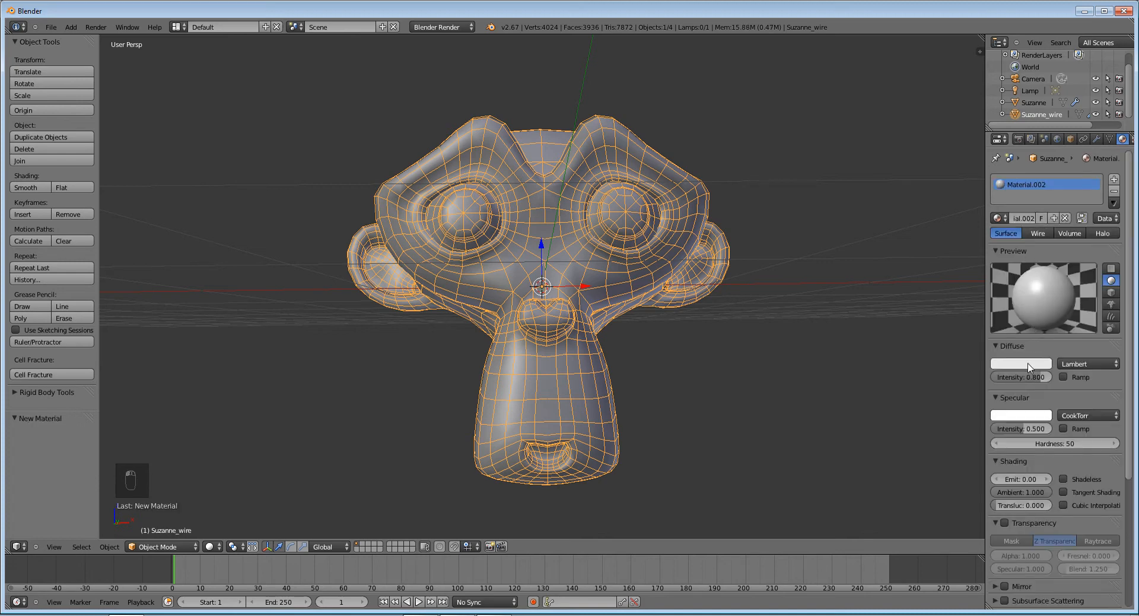
click(1037, 233)
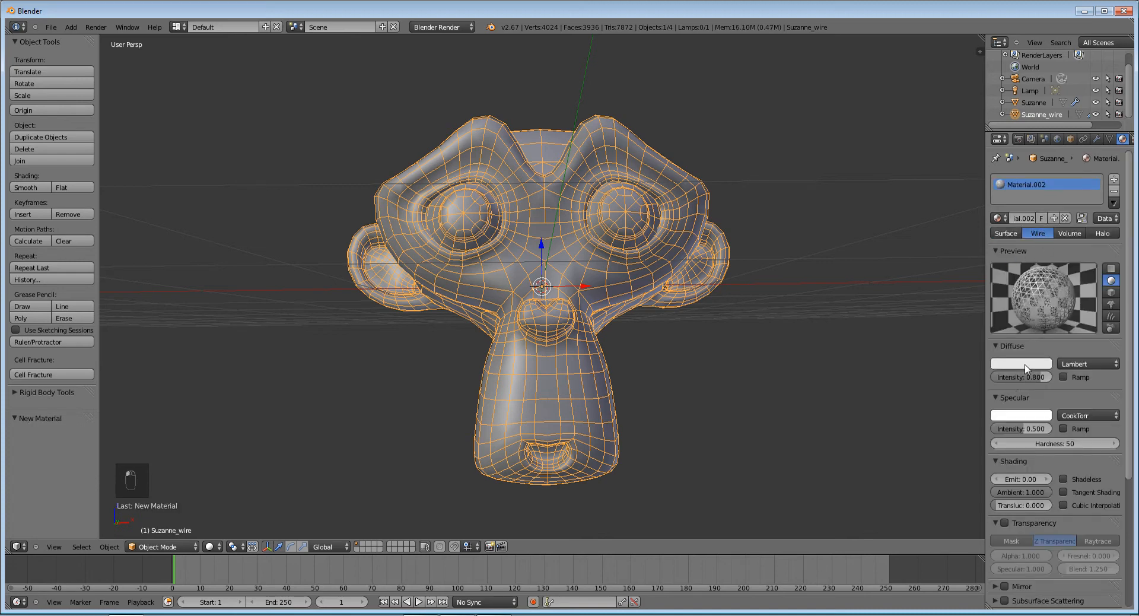
click(1021, 363)
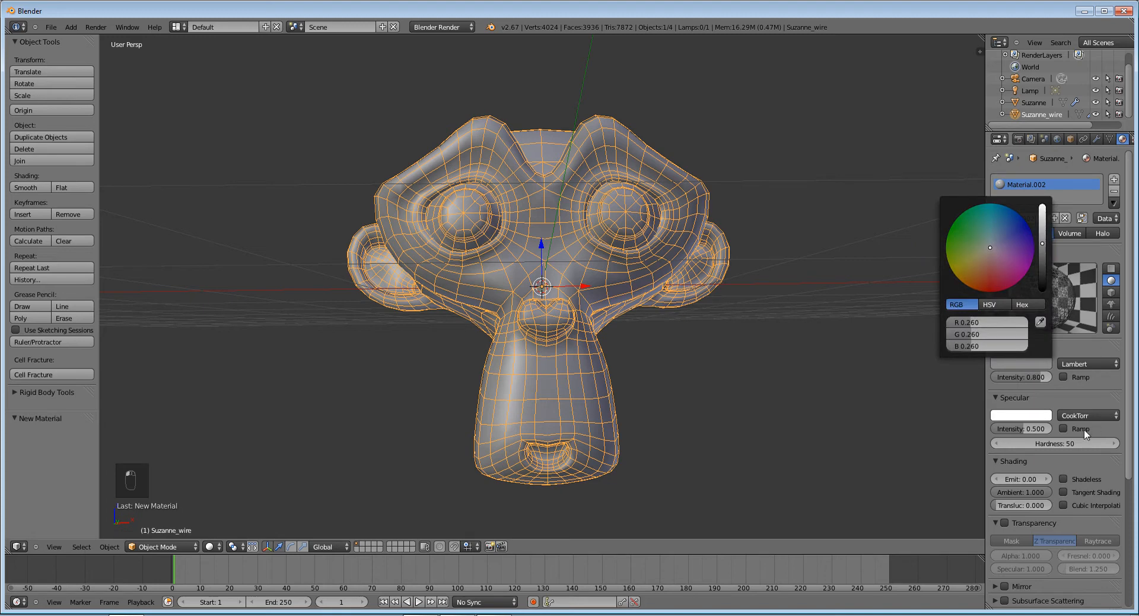
mouse_move(1090, 358)
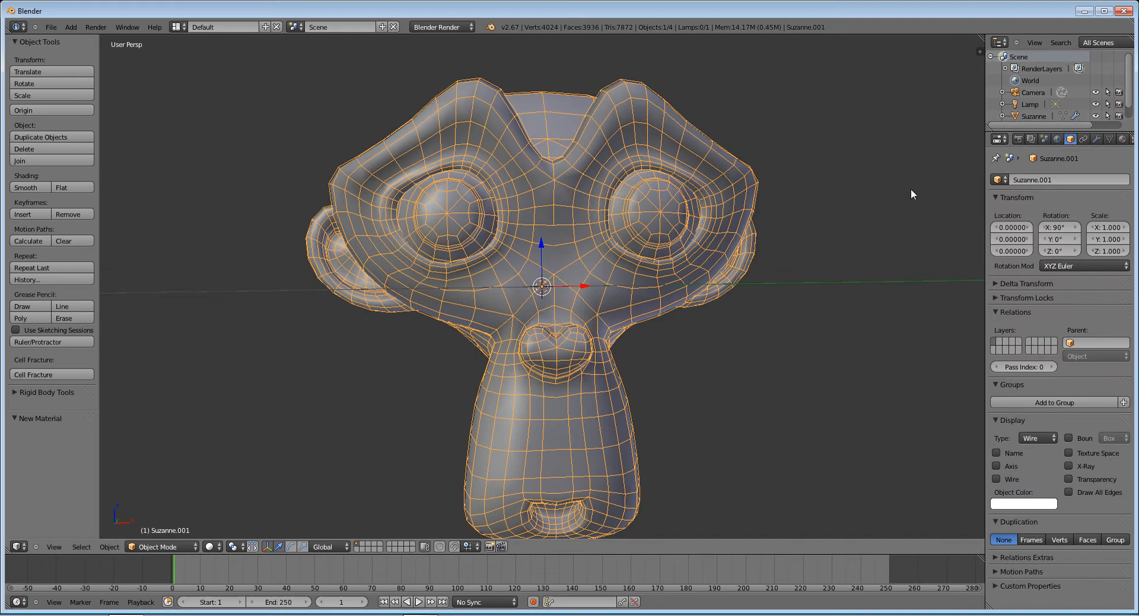
Darken the wire material and enable Z Transparency with alpha 0.453.
click(1121, 139)
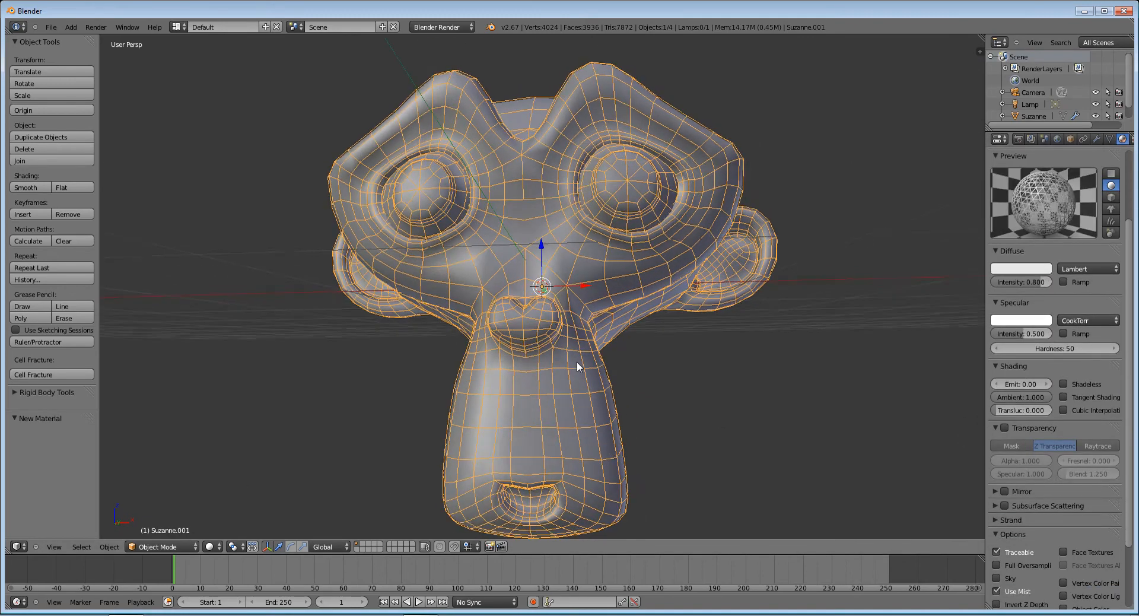
drag(577, 366, 606, 365)
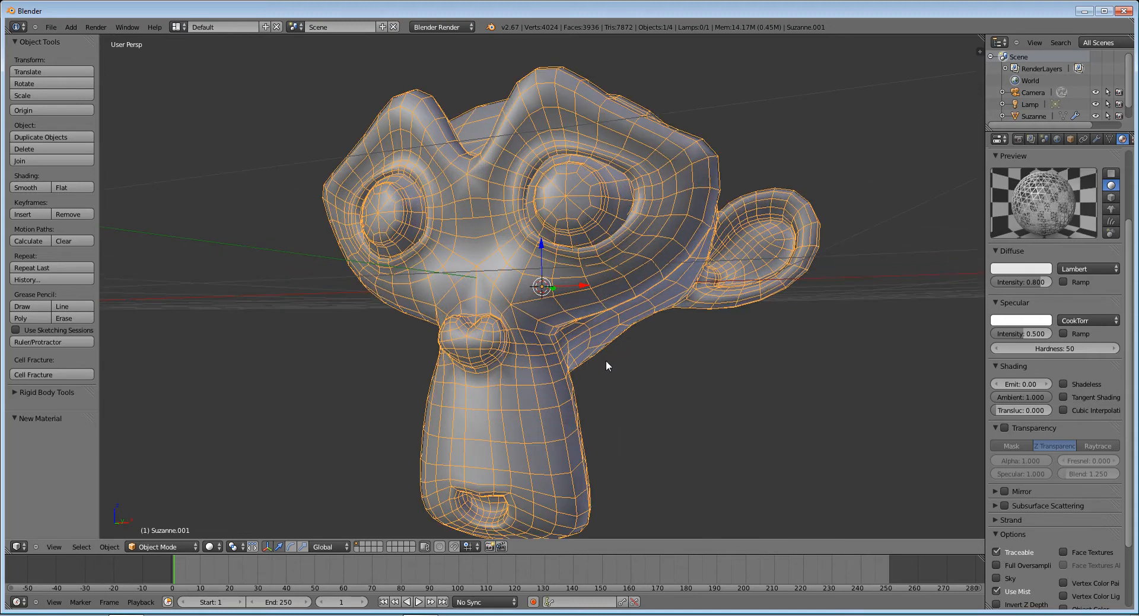
click(1020, 268)
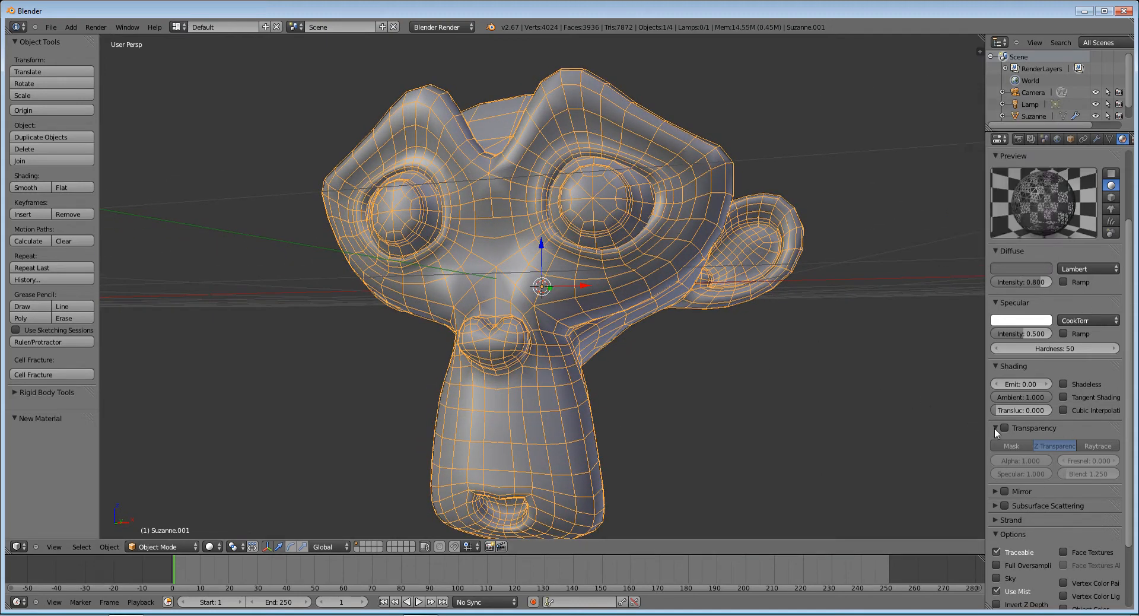
click(1003, 428)
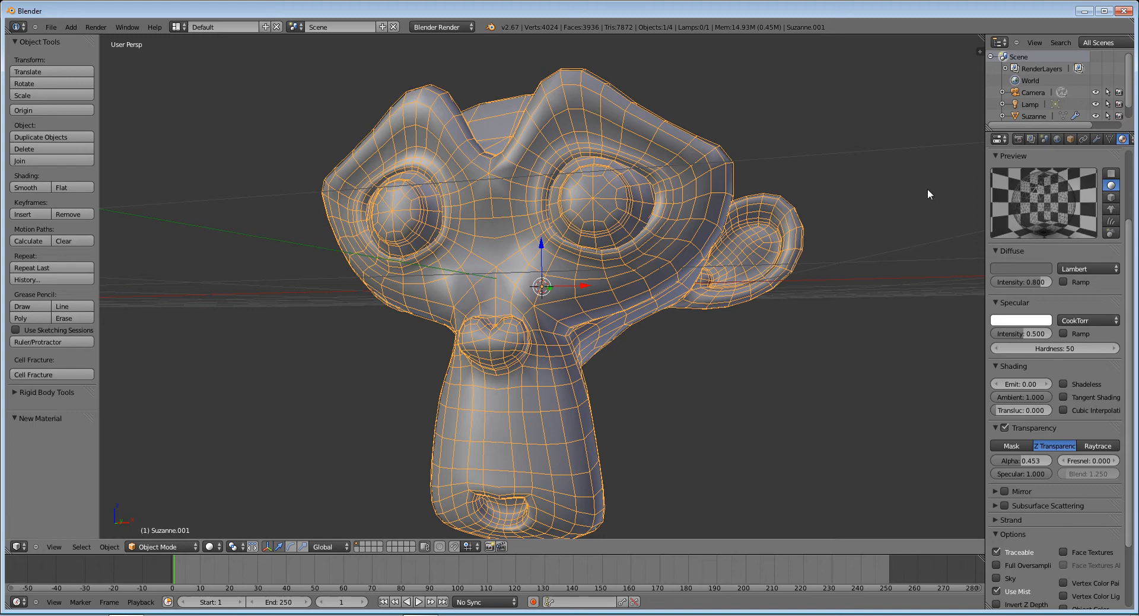
mouse_move(705, 386)
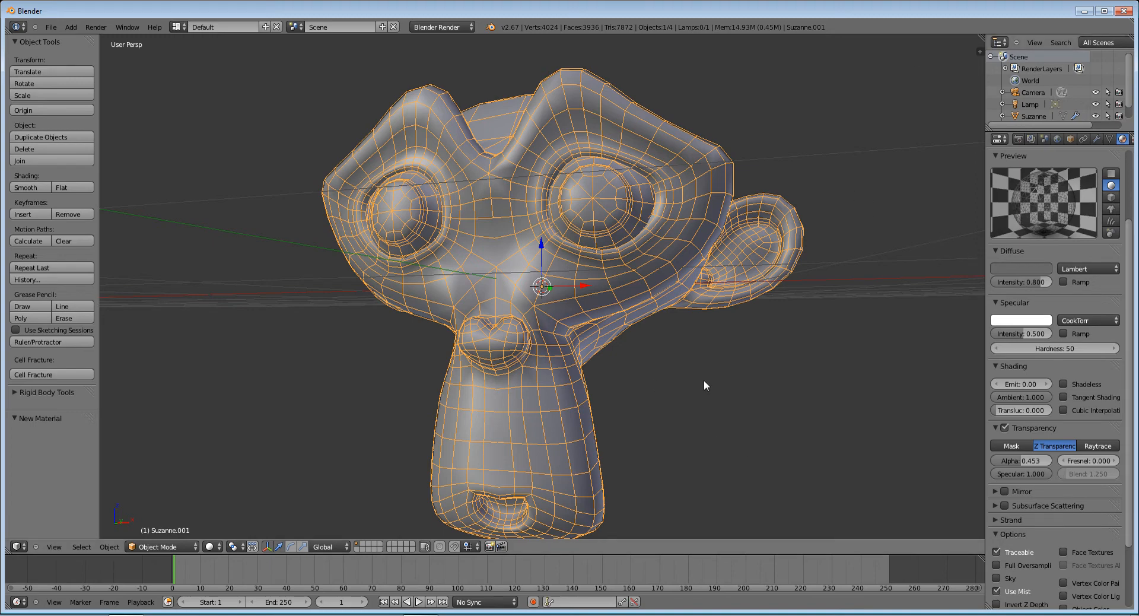
drag(703, 385, 698, 202)
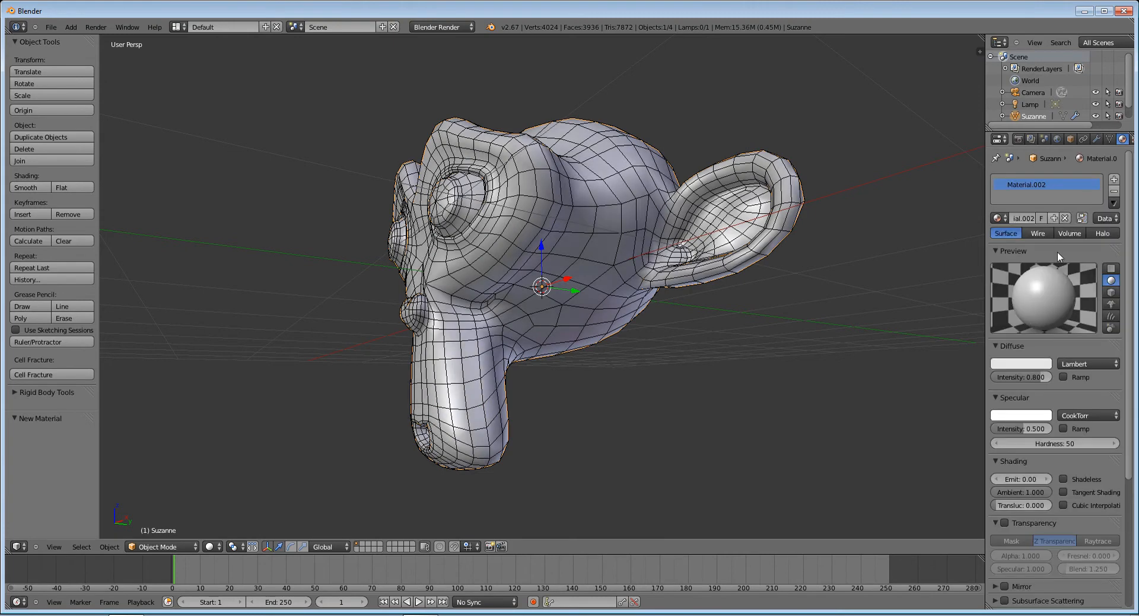
Make Suzanne's Material.002 light blue and open the World settings for ambient occlusion.
click(1020, 363)
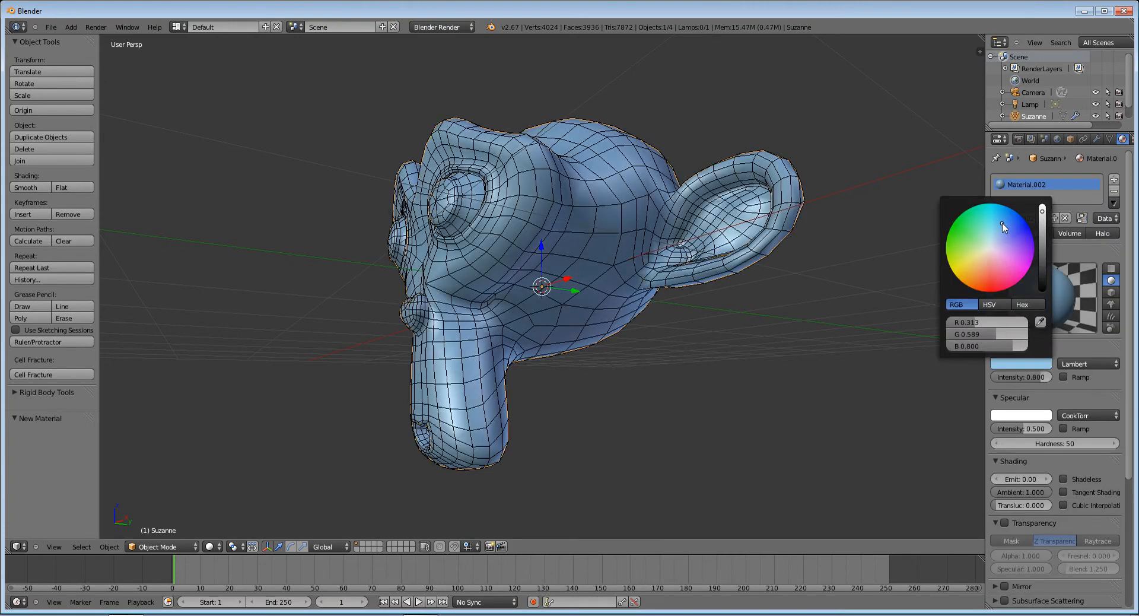
click(1058, 138)
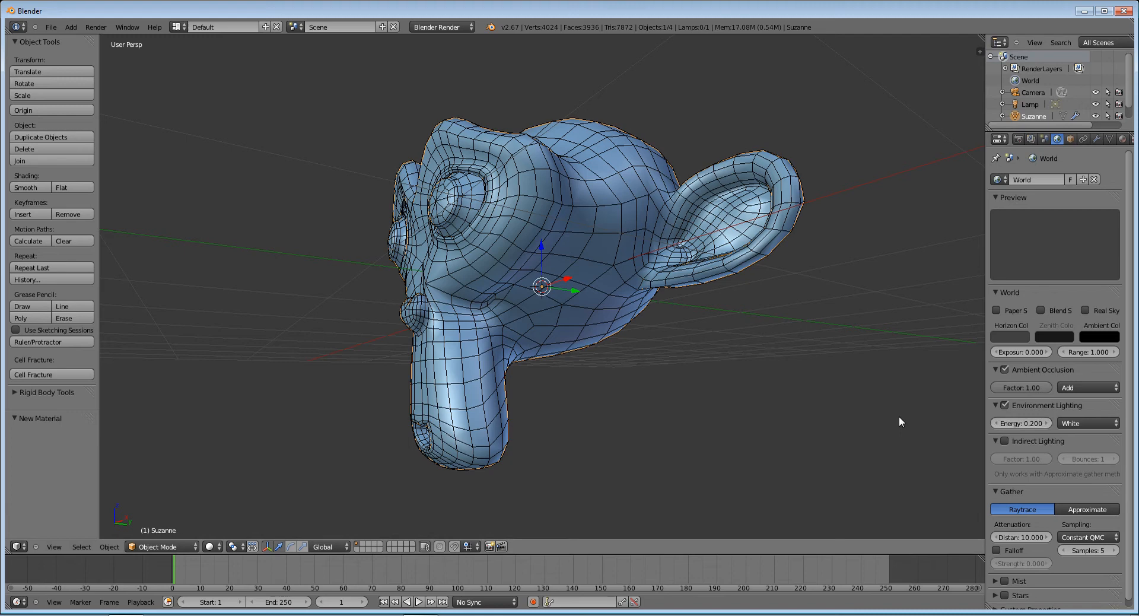
scroll(down, 3)
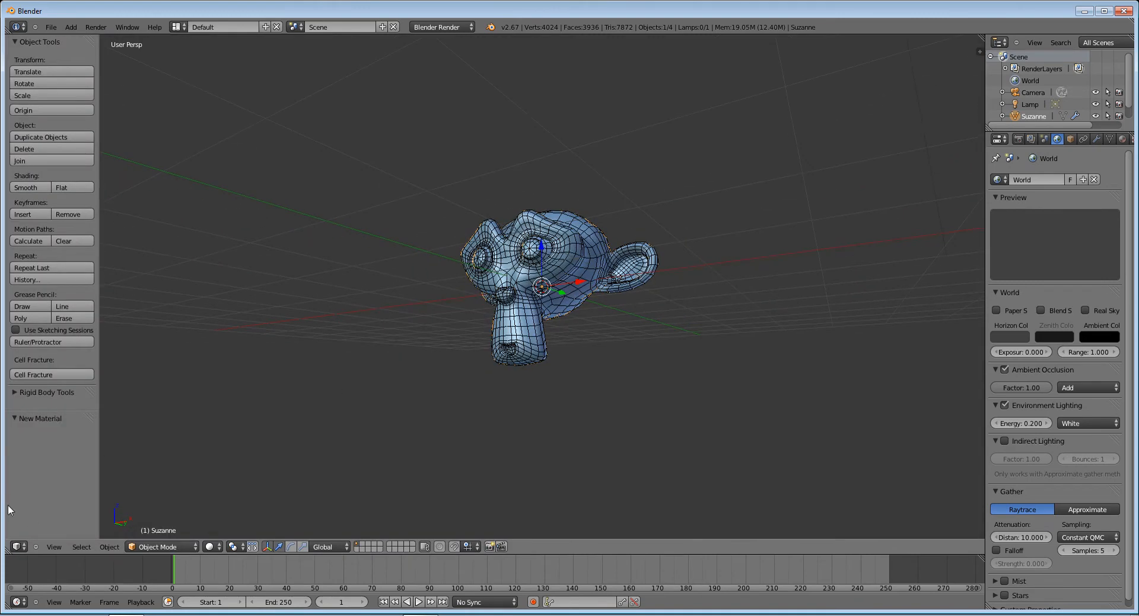
mouse_move(17, 561)
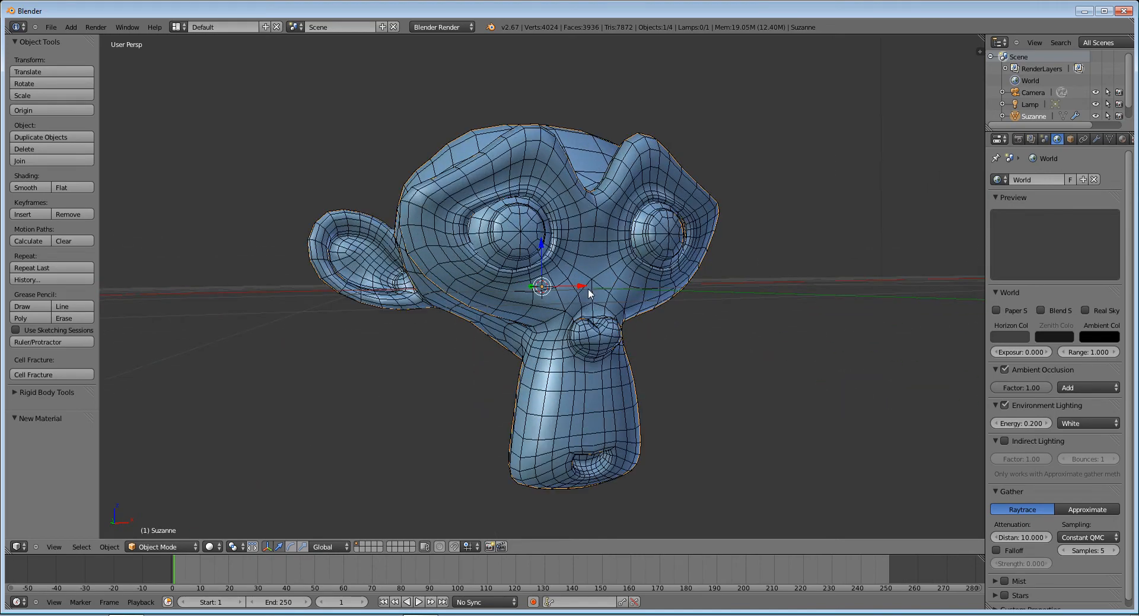
drag(589, 294, 607, 295)
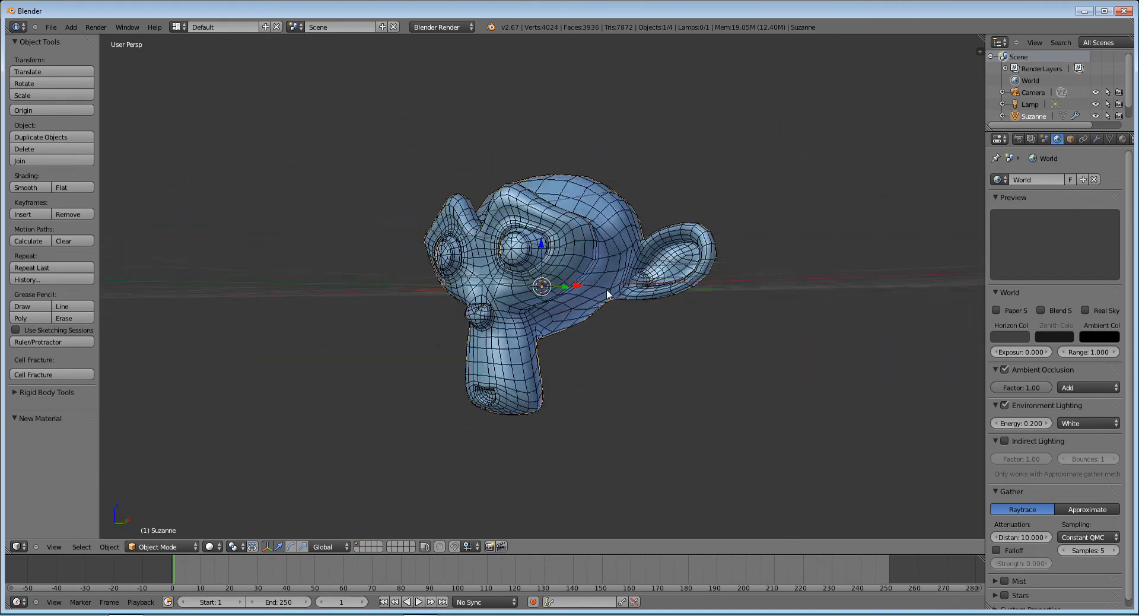
drag(611, 291, 647, 287)
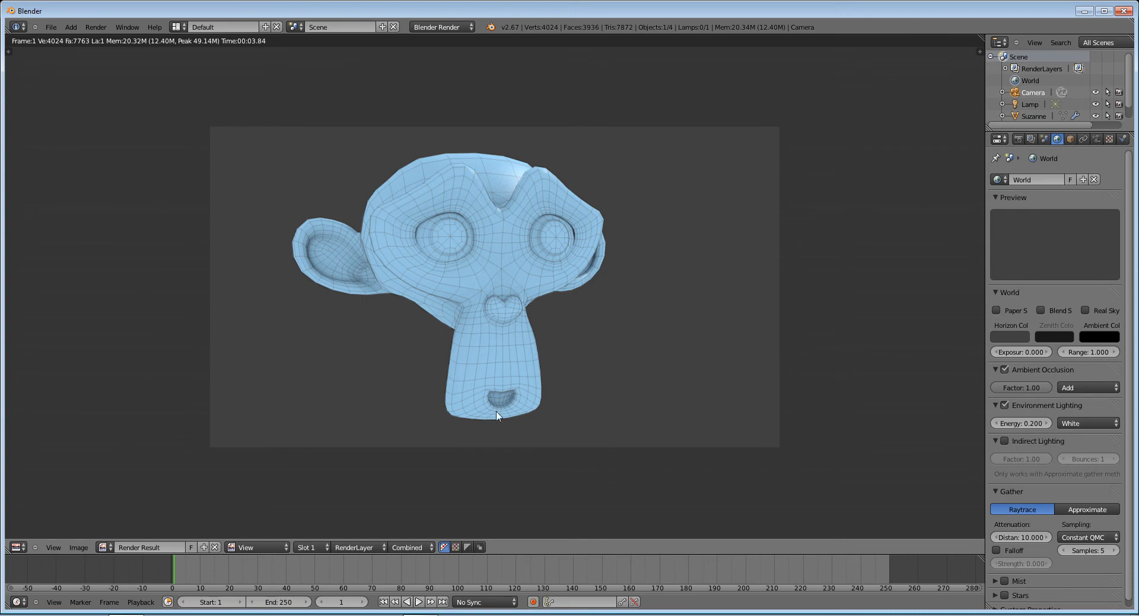
mouse_move(556, 187)
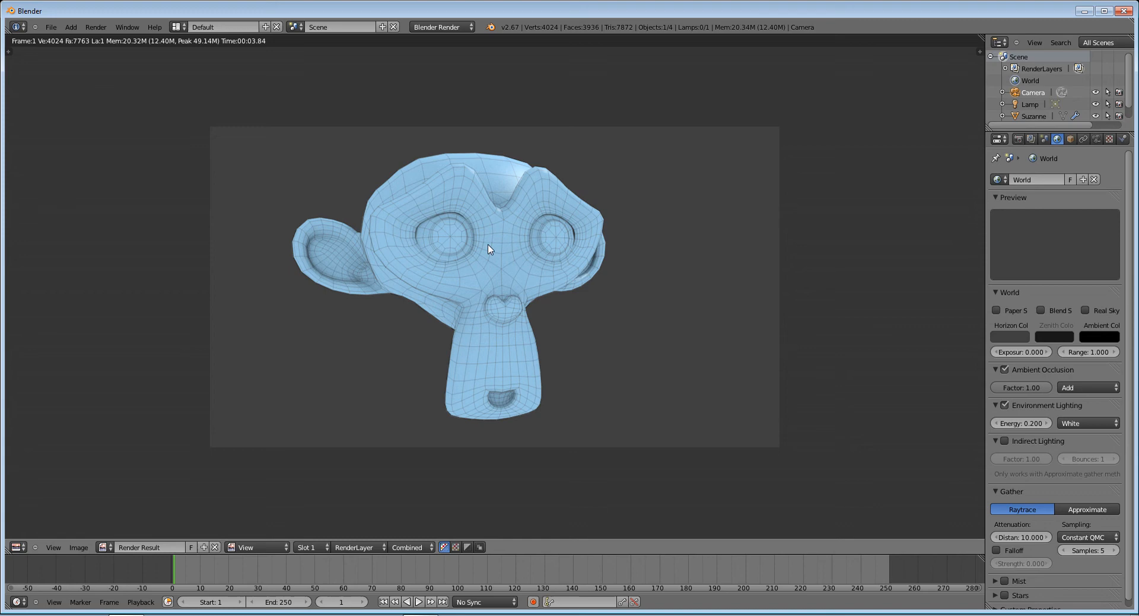
mouse_move(724, 192)
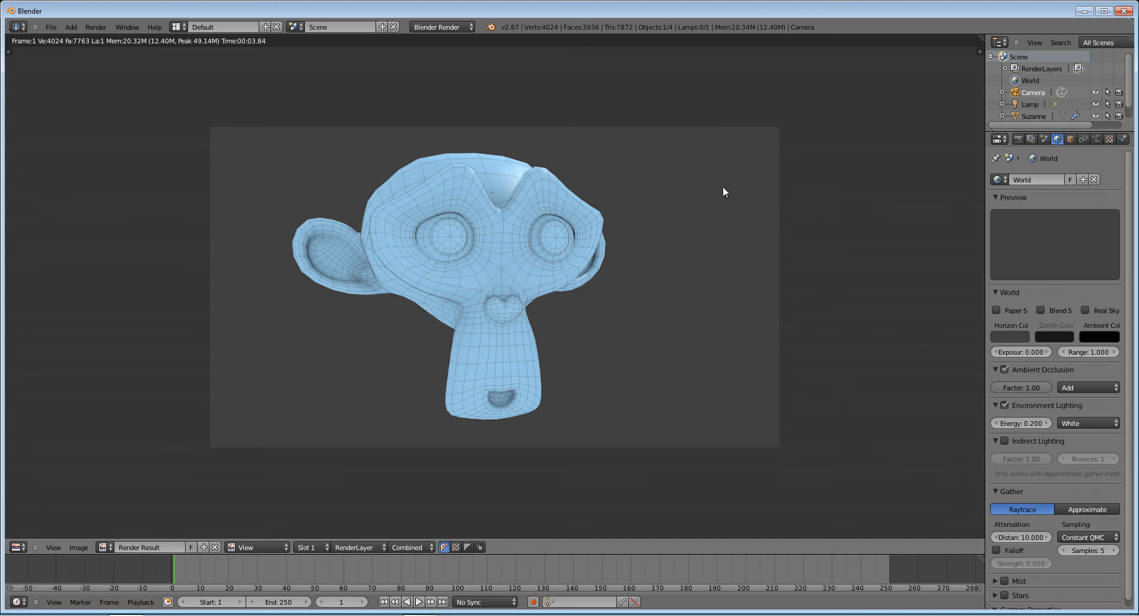
mouse_move(714, 192)
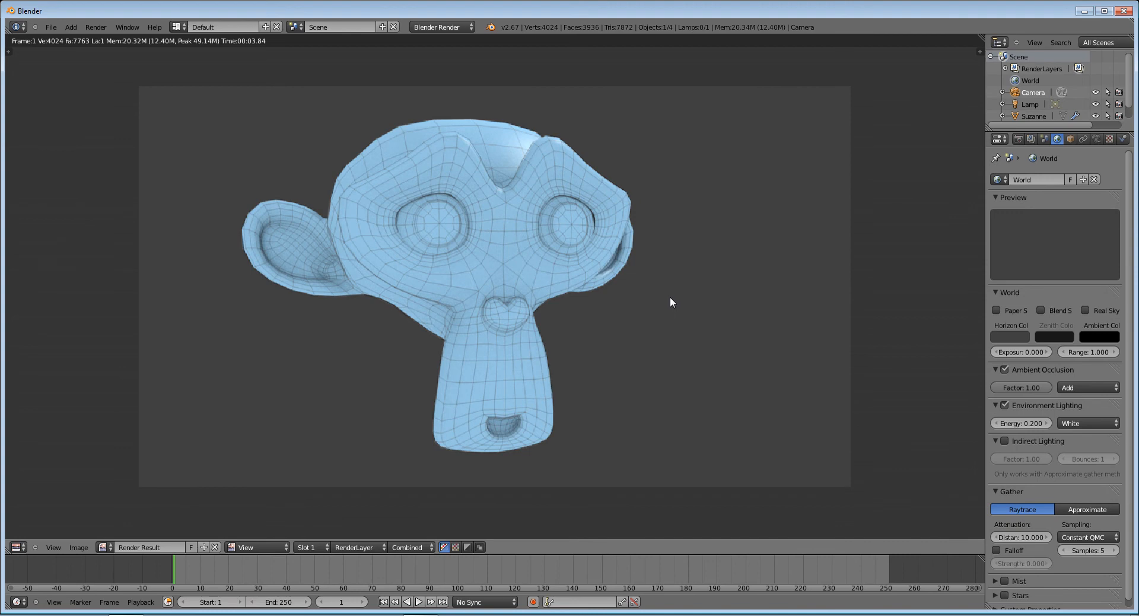
mouse_move(664, 299)
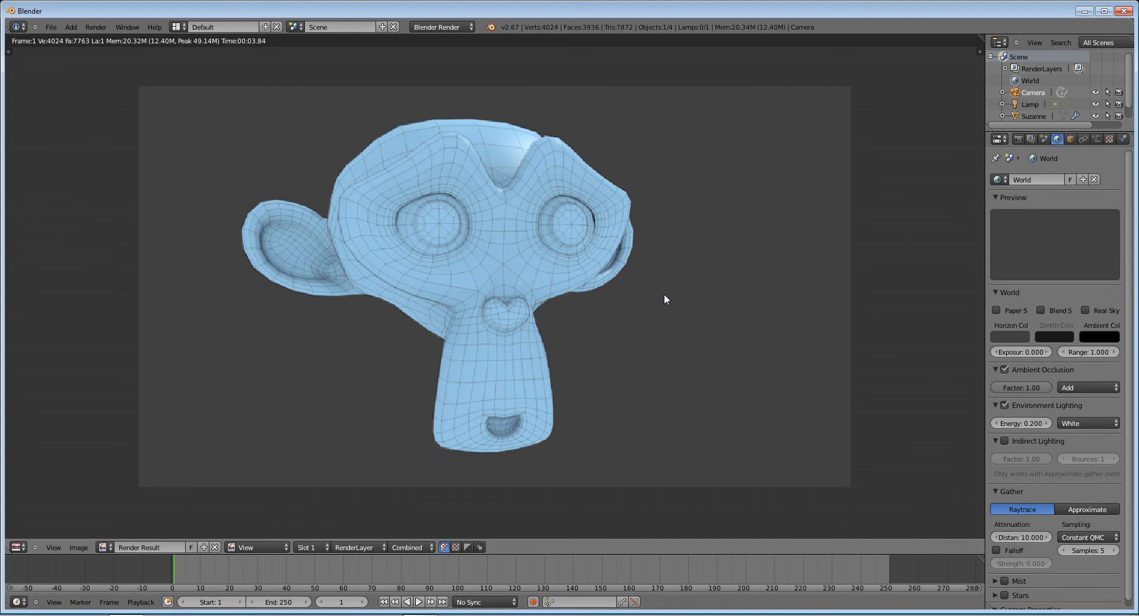